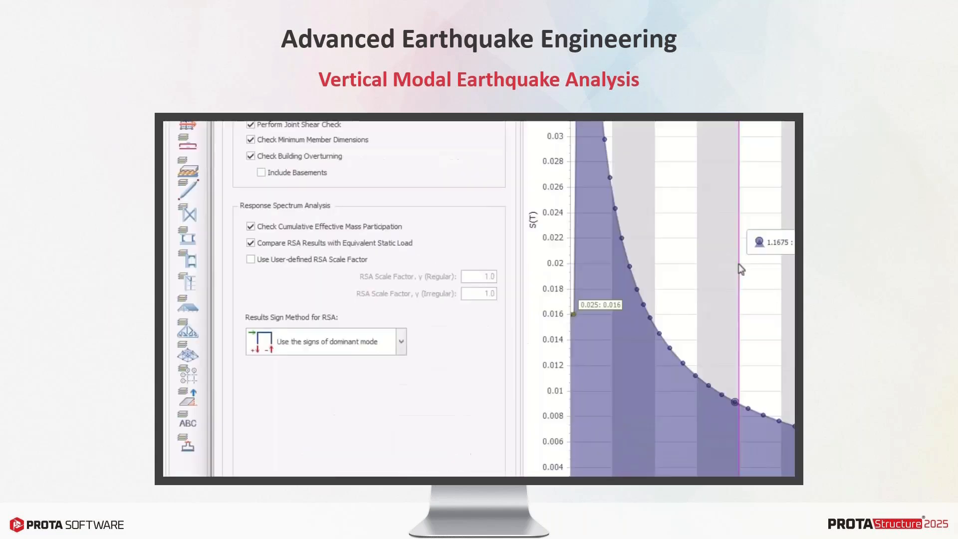
Show the second vertical mode shape and Ez displacement contours, then bring up the Reports list.
{"action": "left_click", "coordinate": [397, 341]}
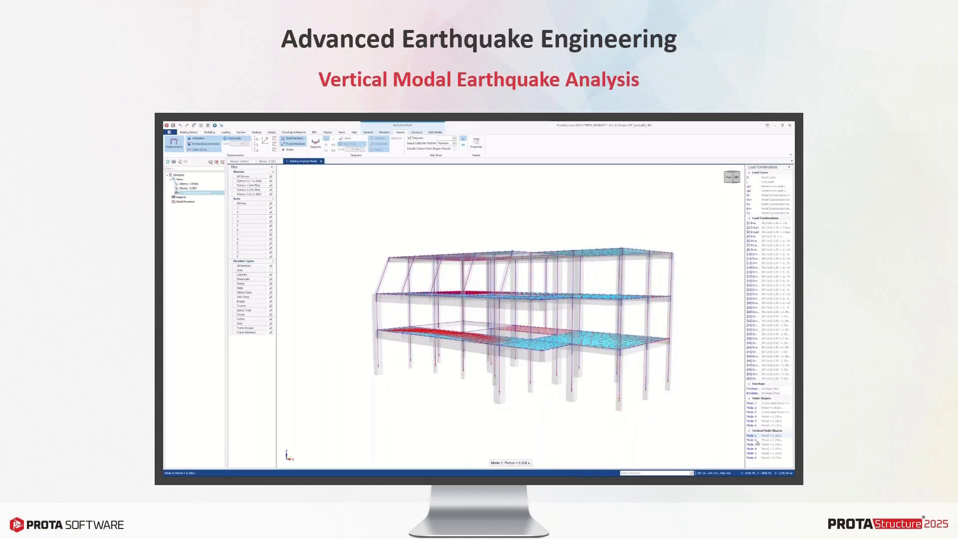
{"action": "left_click", "coordinate": [753, 439]}
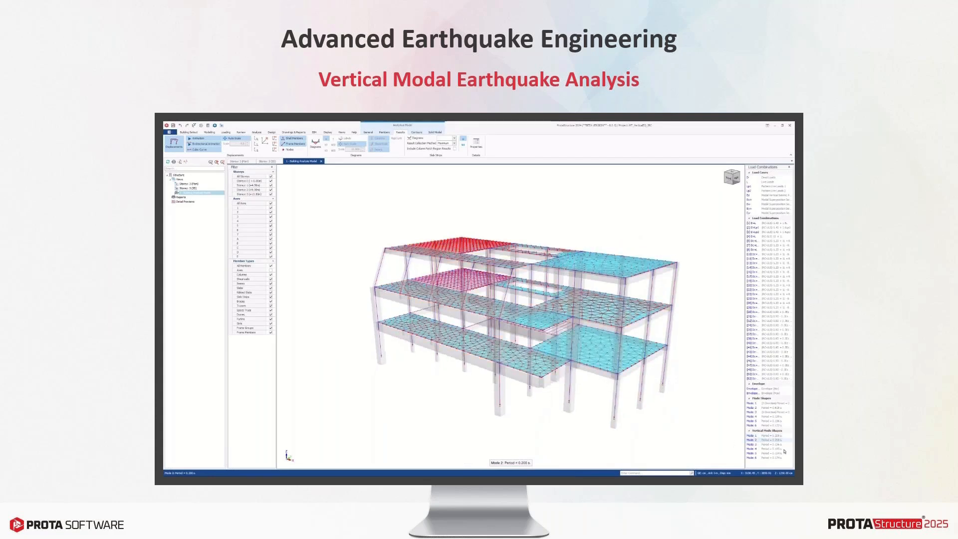
{"action": "left_click", "coordinate": [752, 444]}
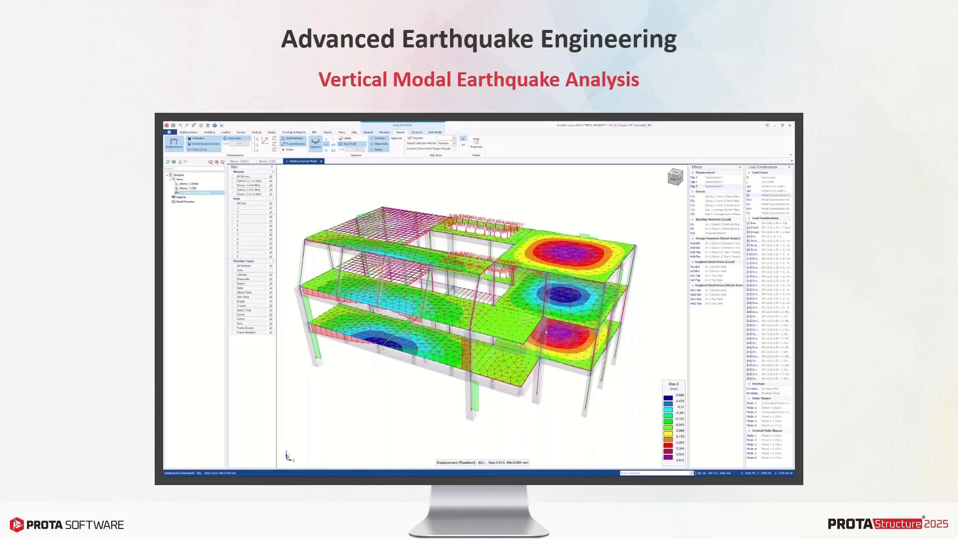
{"action": "left_click", "coordinate": [388, 144]}
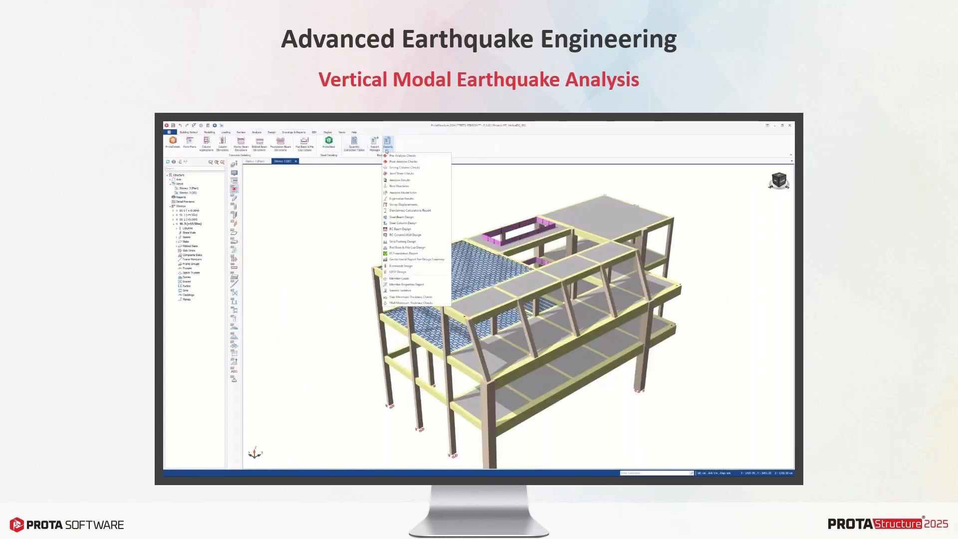
Review Pre-analysis Checks building data, vertical spectrum and load combinations, then return to Storey Plan.
{"action": "left_click", "coordinate": [402, 156]}
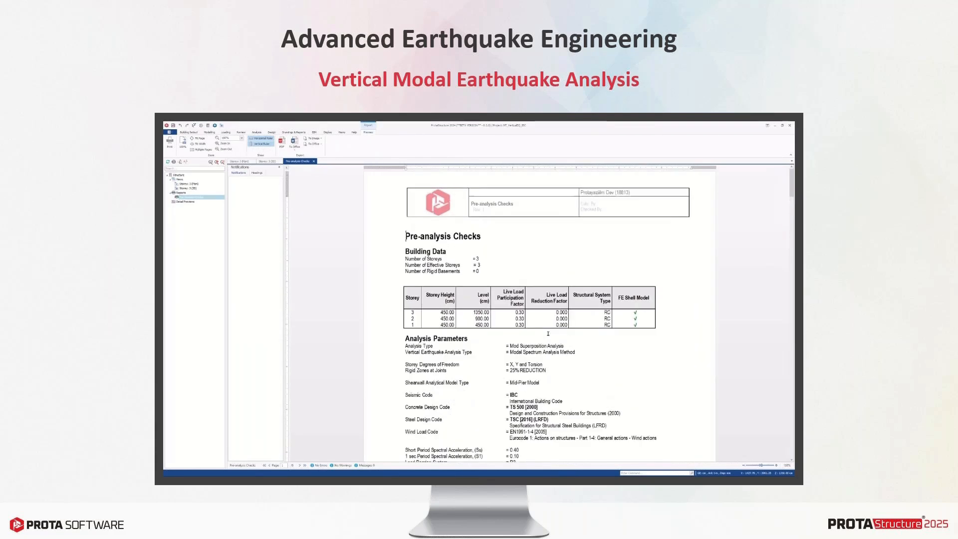
{"action": "scroll", "scroll_direction": "down", "scroll_amount": 3}
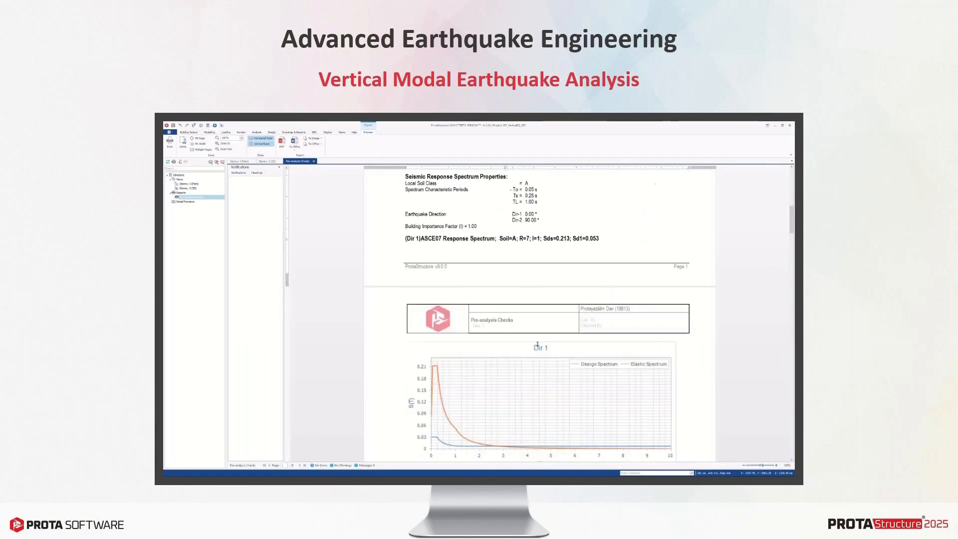
{"action": "scroll", "scroll_direction": "down", "scroll_amount": 3}
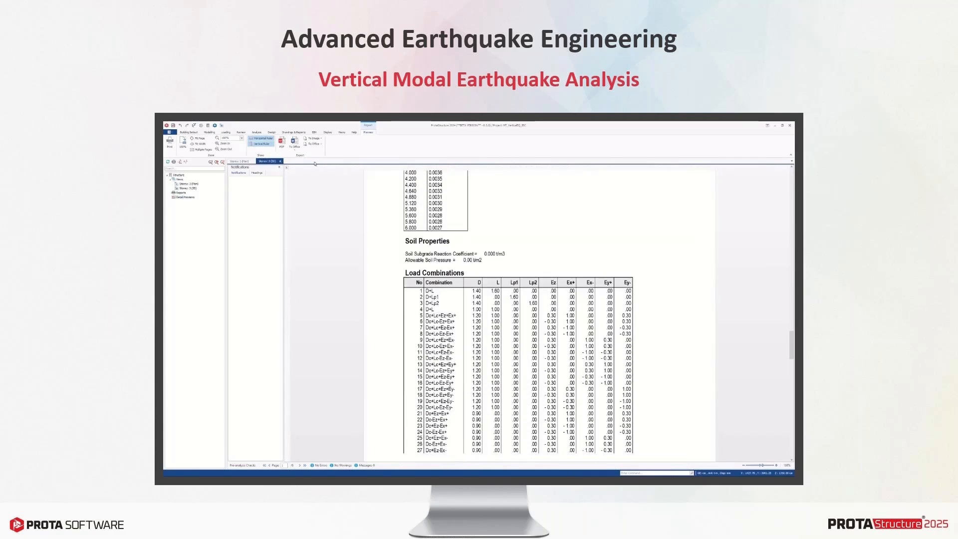
{"action": "left_click", "coordinate": [318, 162]}
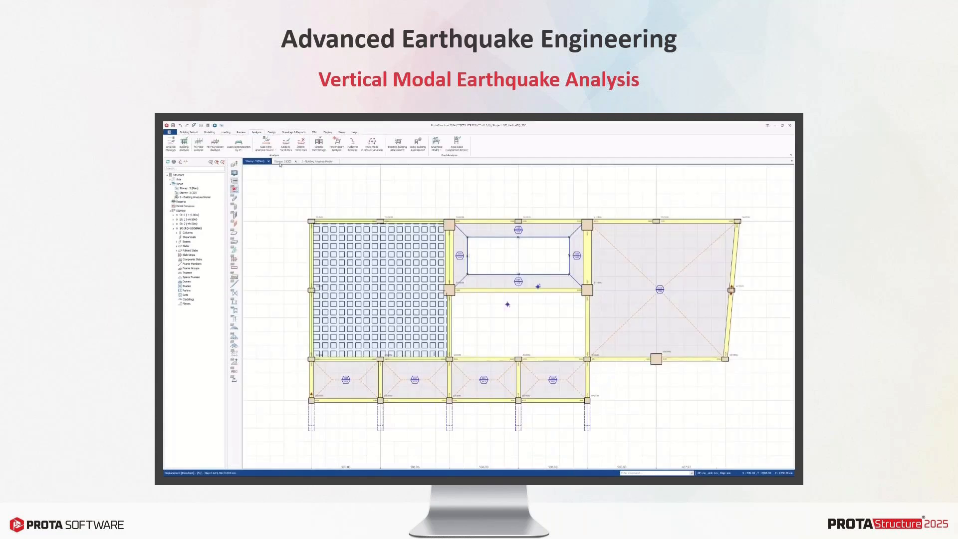
Add a vertical seismic case Ez using Modal Spectrum Analysis and inspect one combination unchanged.
{"action": "left_click", "coordinate": [275, 161]}
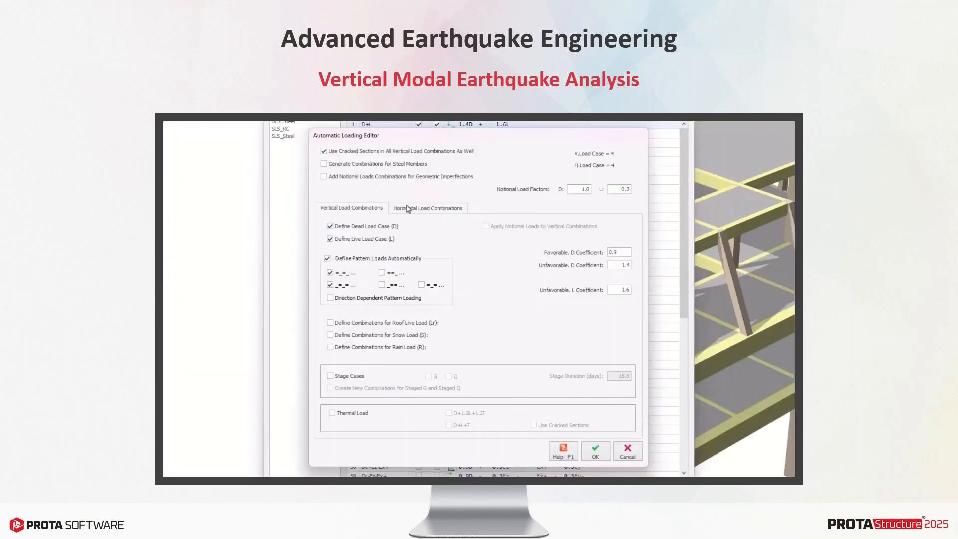
{"action": "left_click", "coordinate": [427, 207]}
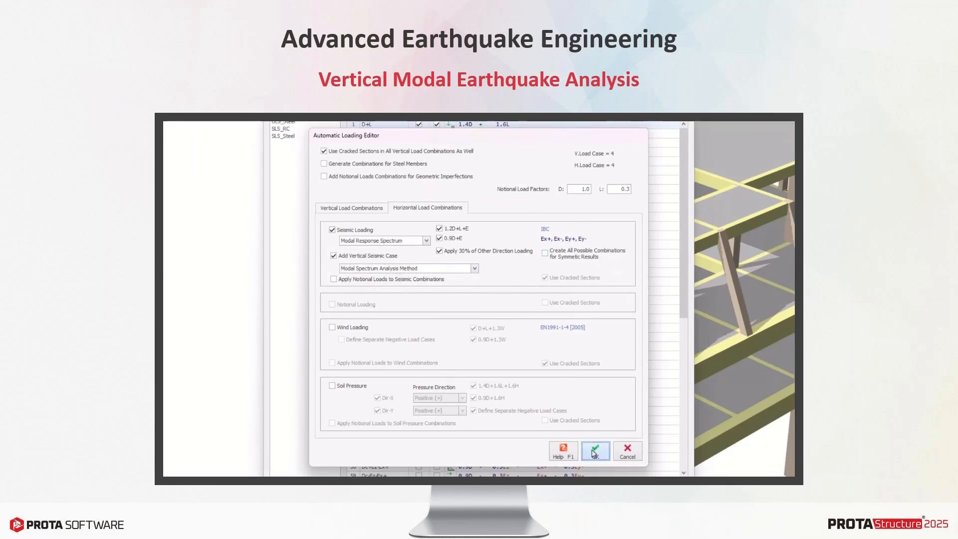
{"action": "left_click", "coordinate": [594, 450]}
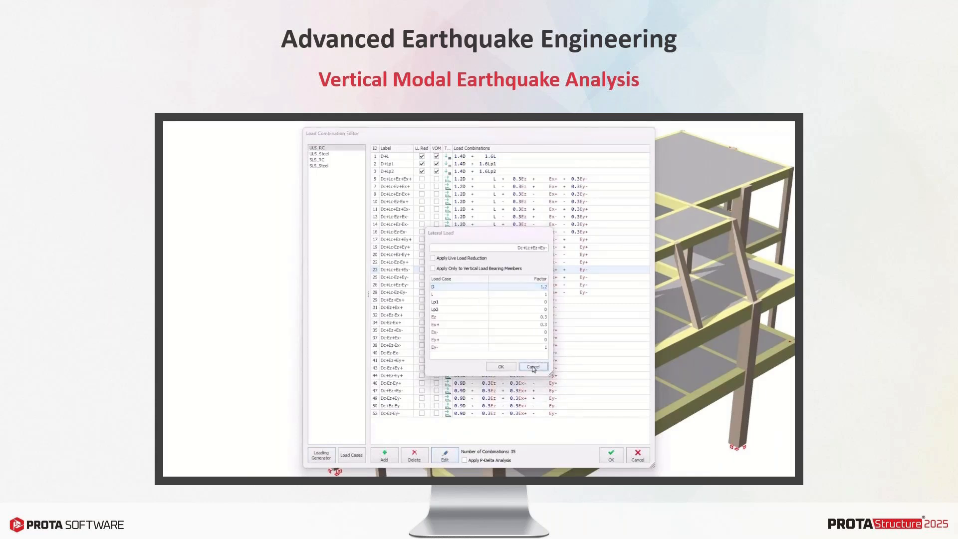
{"action": "left_click", "coordinate": [532, 365]}
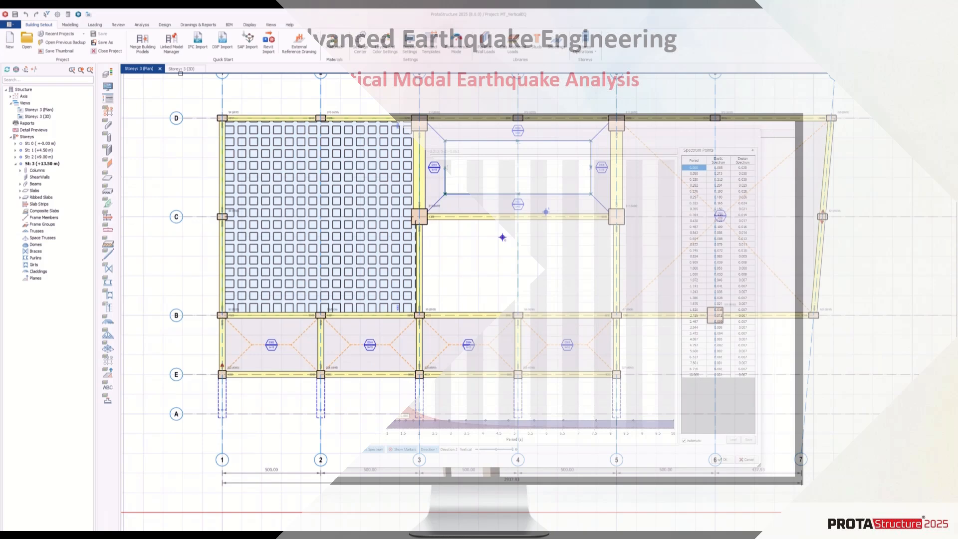
{"action": "left_click", "coordinate": [182, 69]}
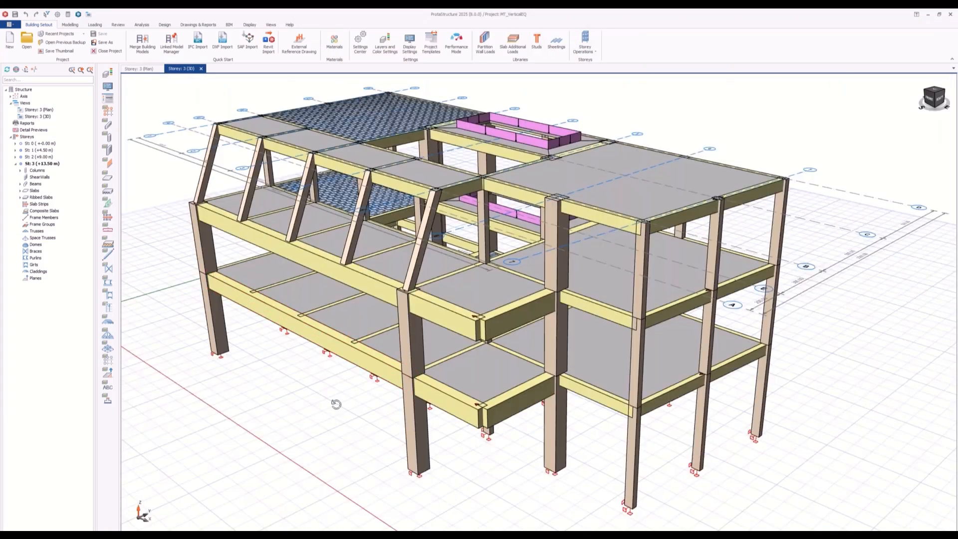
{"action": "left_click_drag", "start_coordinate": [336, 403], "coordinate": [345, 400]}
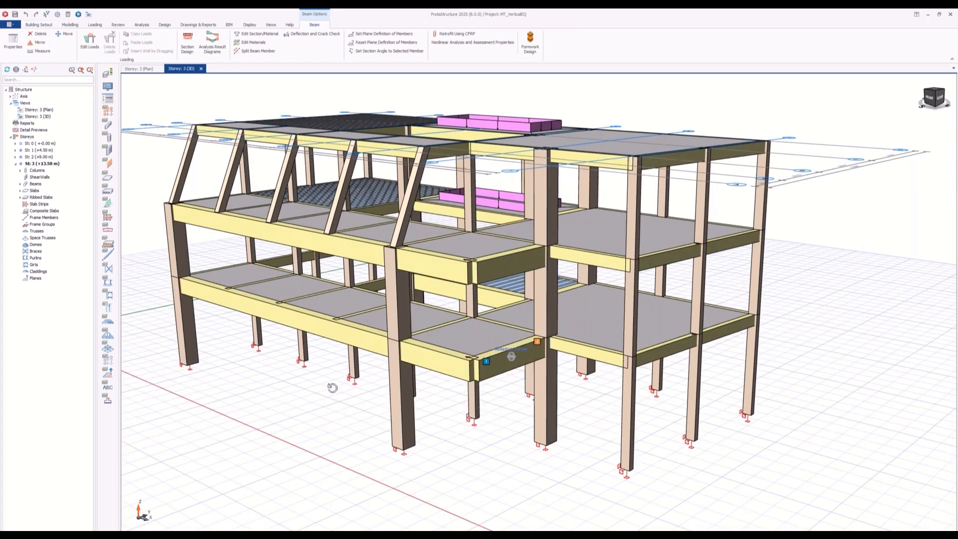
{"action": "left_click_drag", "start_coordinate": [332, 387], "coordinate": [473, 398]}
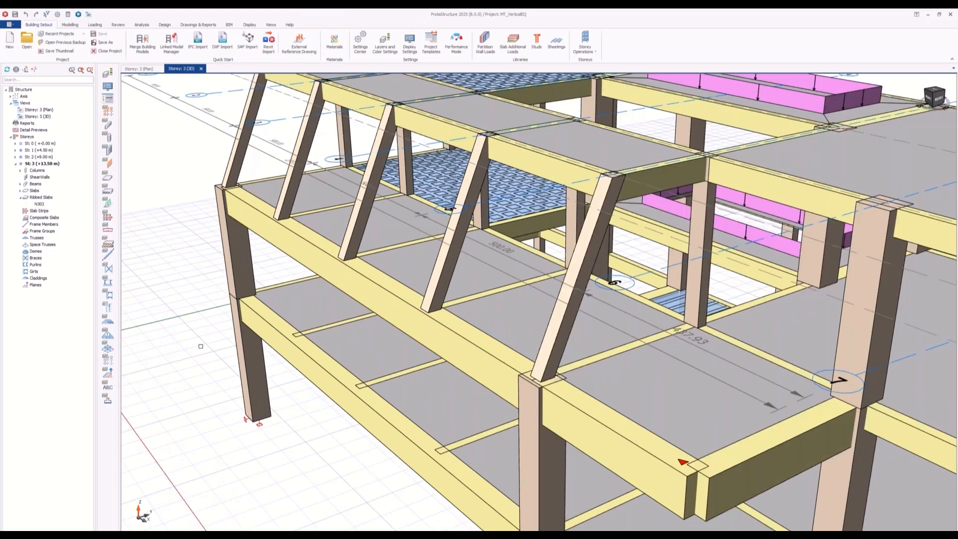
{"action": "mouse_move", "coordinate": [212, 294]}
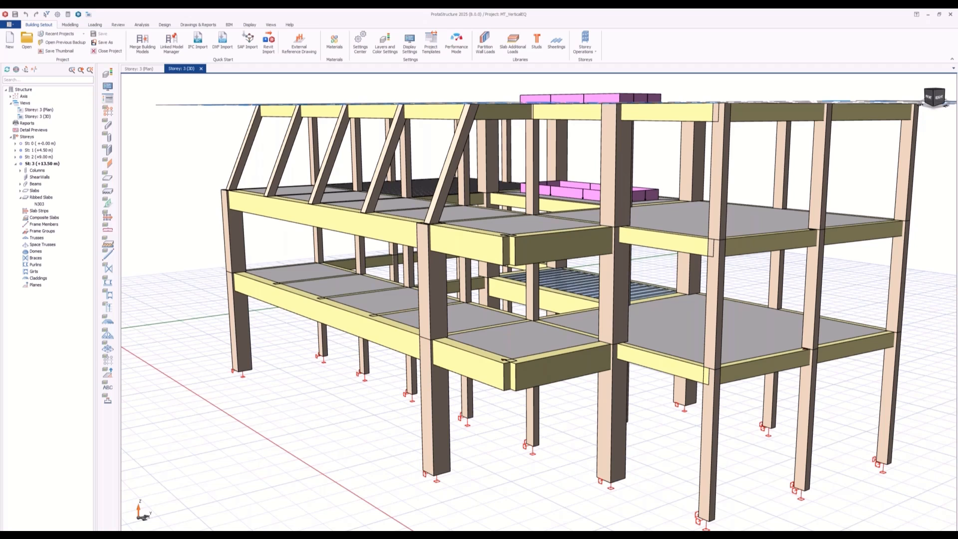
{"action": "mouse_move", "coordinate": [290, 407]}
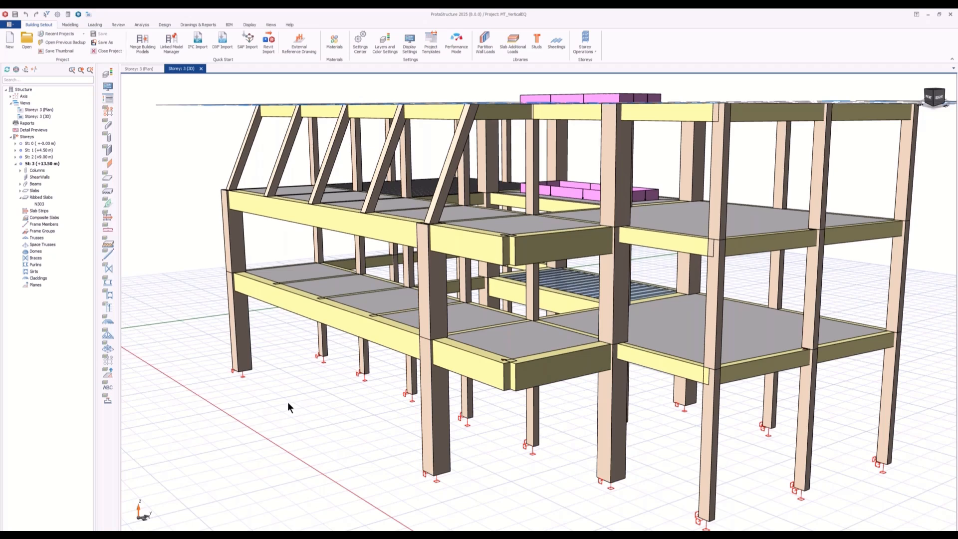
Regenerate the 35 load combinations with the vertical seismic case using the modal spectrum method.
{"action": "left_click", "coordinate": [93, 25]}
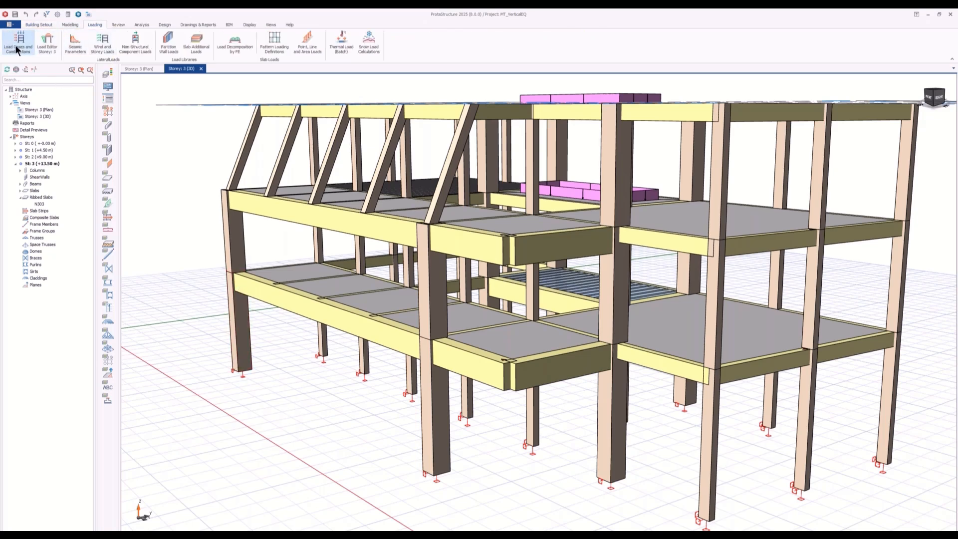
{"action": "left_click", "coordinate": [17, 49]}
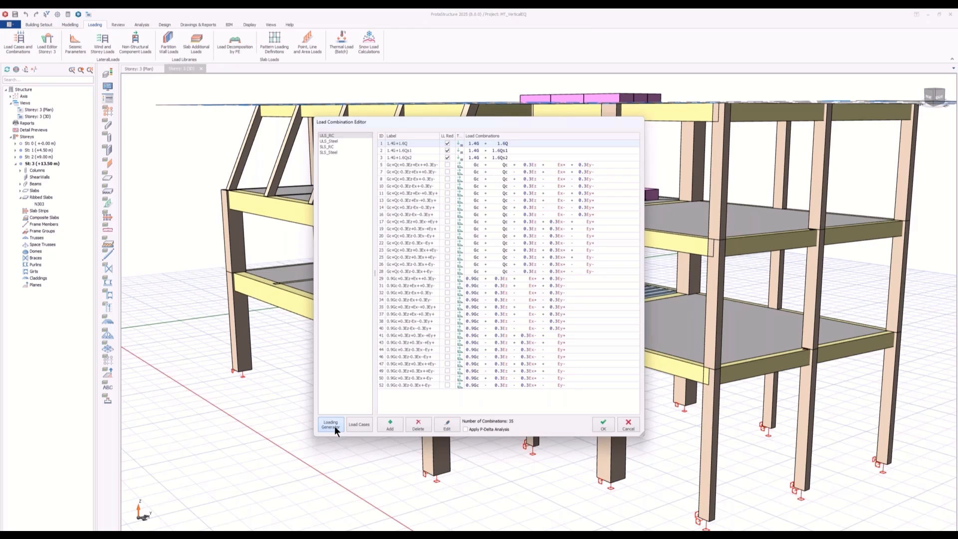
{"action": "left_click", "coordinate": [330, 424]}
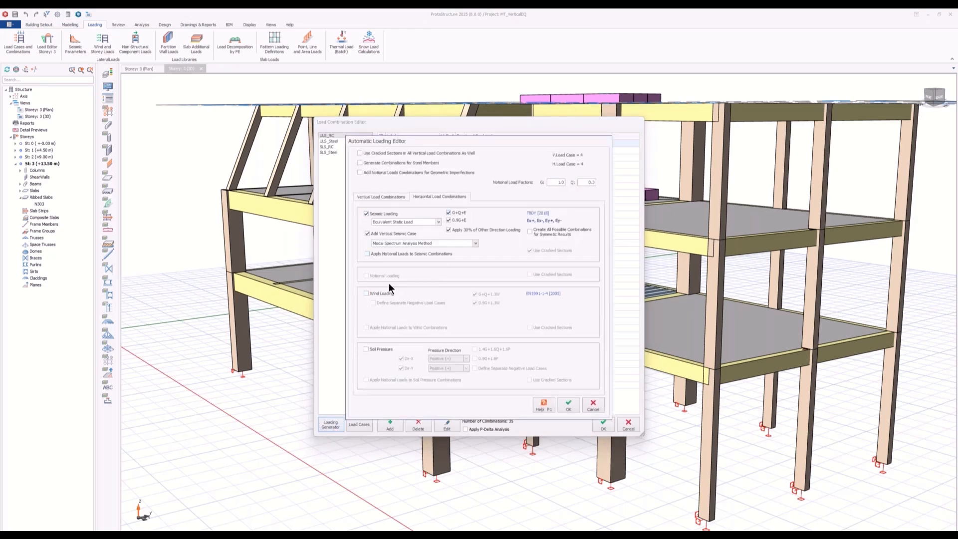
{"action": "mouse_move", "coordinate": [390, 242]}
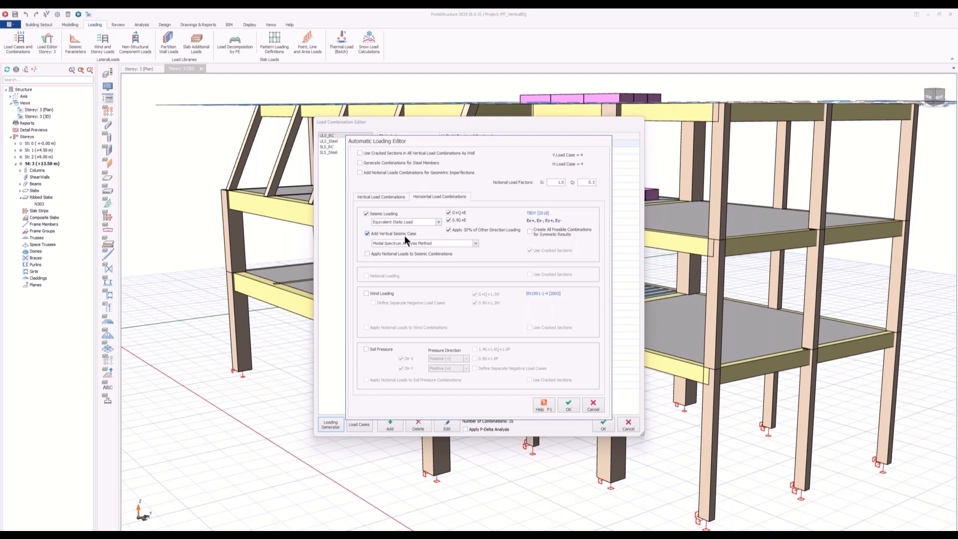
{"action": "left_click", "coordinate": [475, 243]}
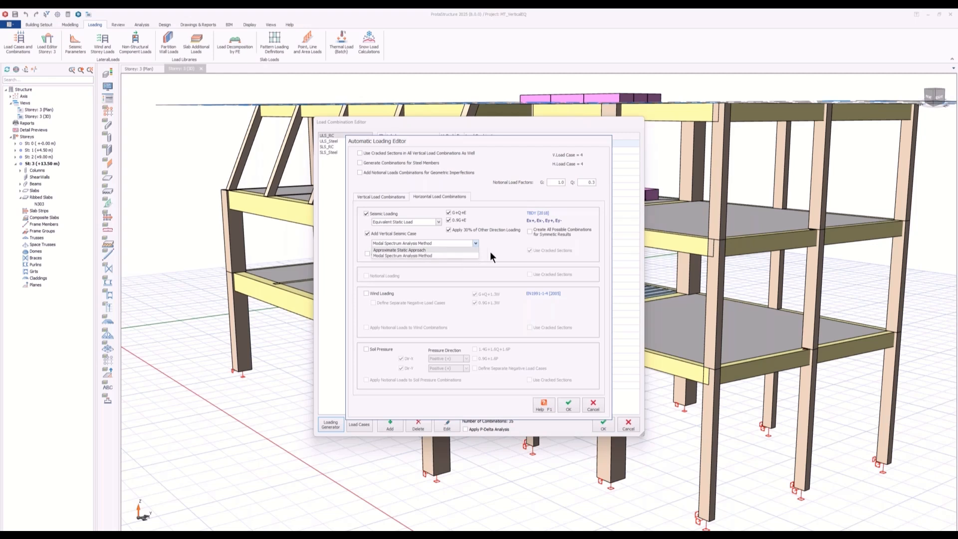
{"action": "left_click", "coordinate": [423, 255]}
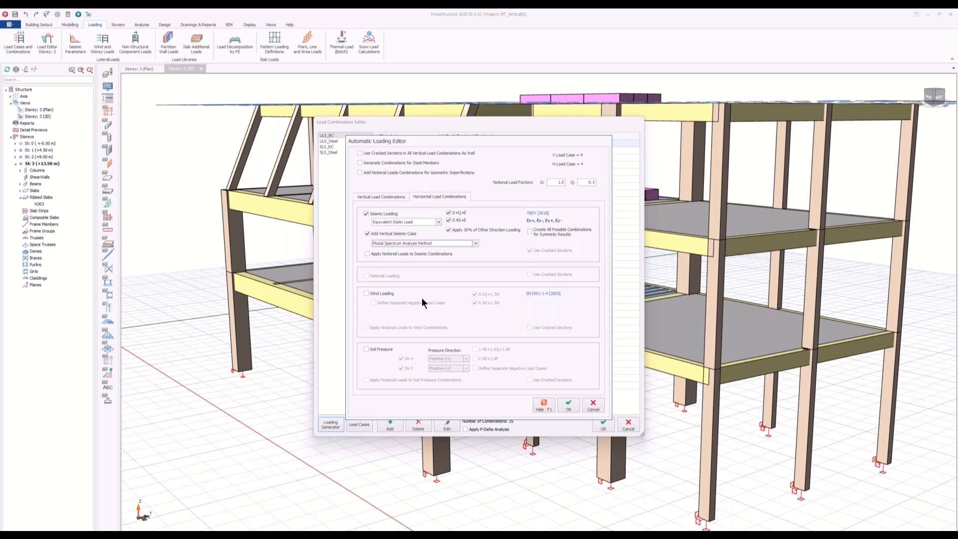
{"action": "mouse_move", "coordinate": [443, 318]}
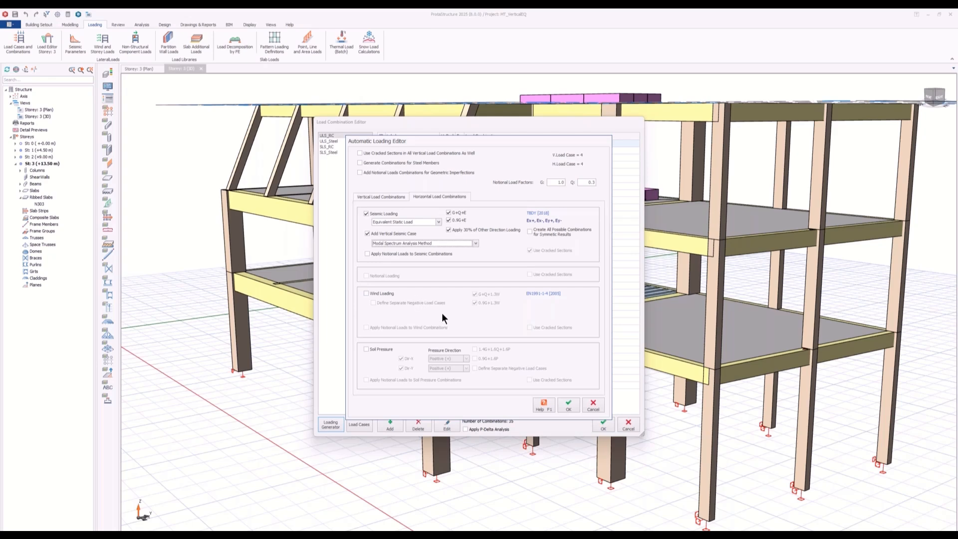
{"action": "left_click", "coordinate": [568, 406]}
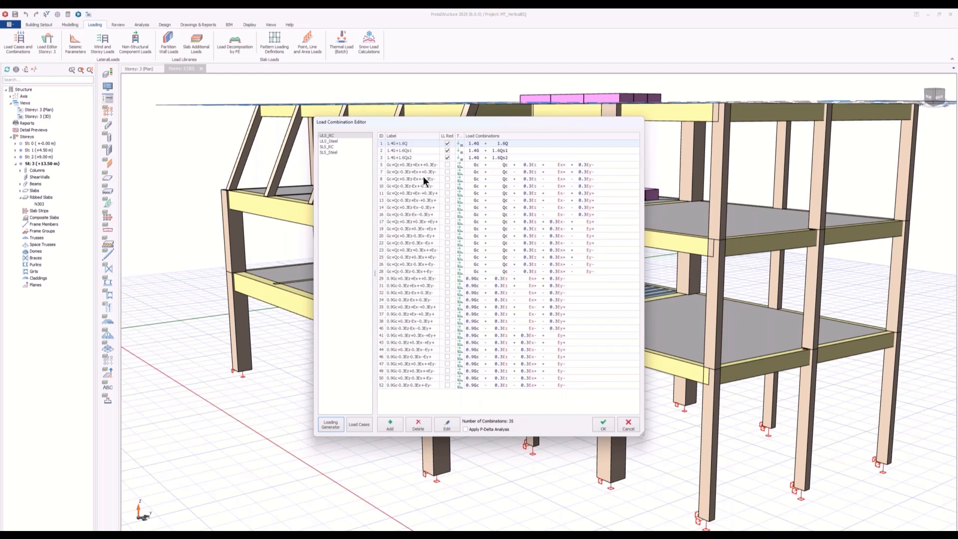
Inspect combination 5's load case factors, including 0.3 for Ez, then close the editor unchanged.
{"action": "left_click", "coordinate": [416, 171]}
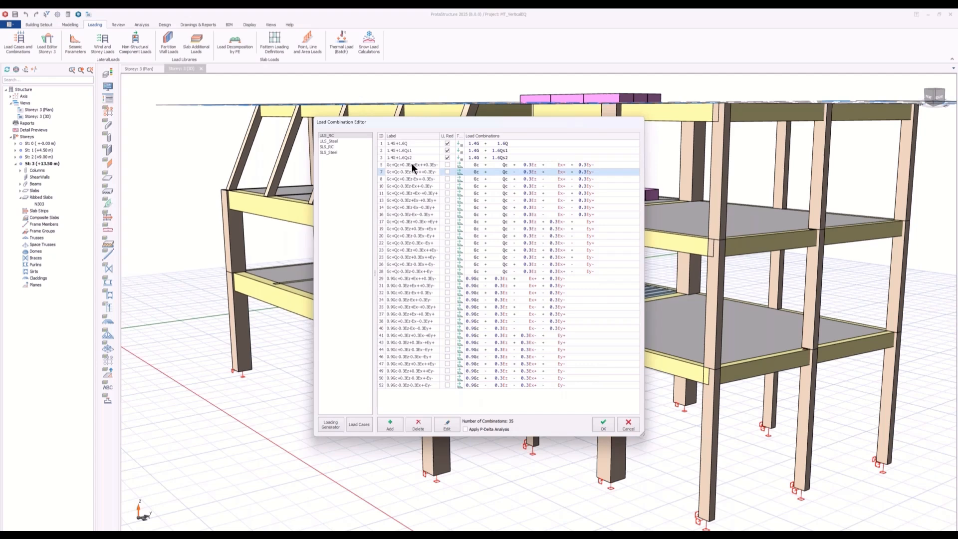
{"action": "left_click", "coordinate": [409, 164]}
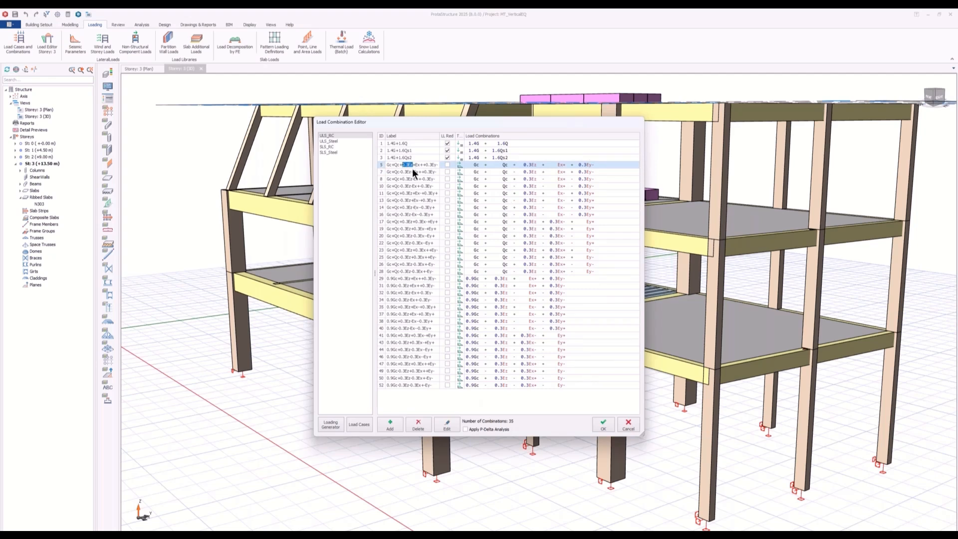
{"action": "left_click", "coordinate": [446, 424]}
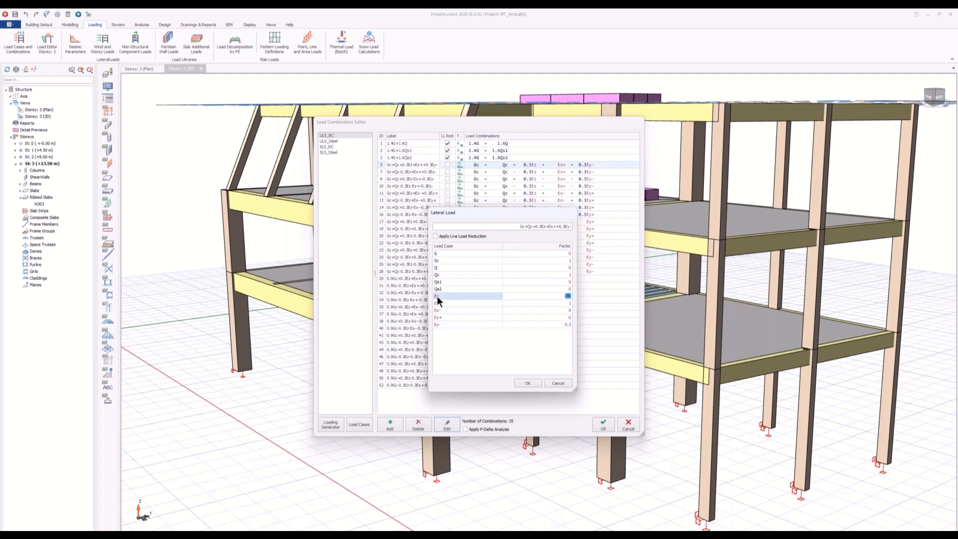
{"action": "mouse_move", "coordinate": [482, 322]}
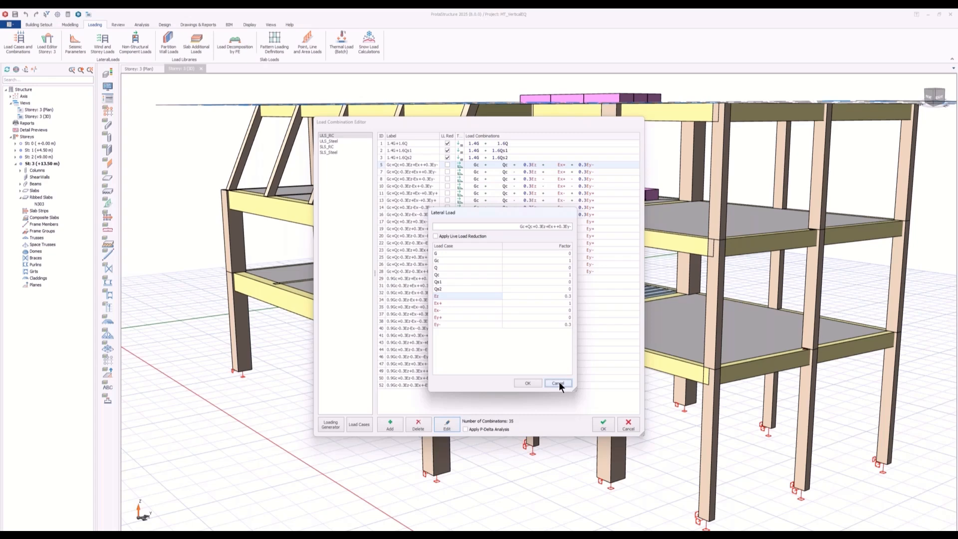
{"action": "left_click", "coordinate": [556, 383]}
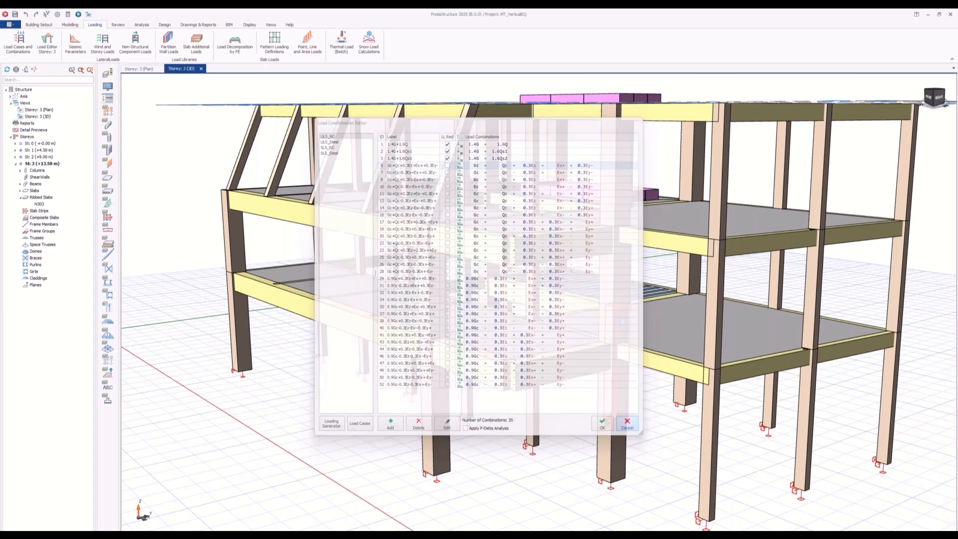
{"action": "left_click", "coordinate": [601, 421]}
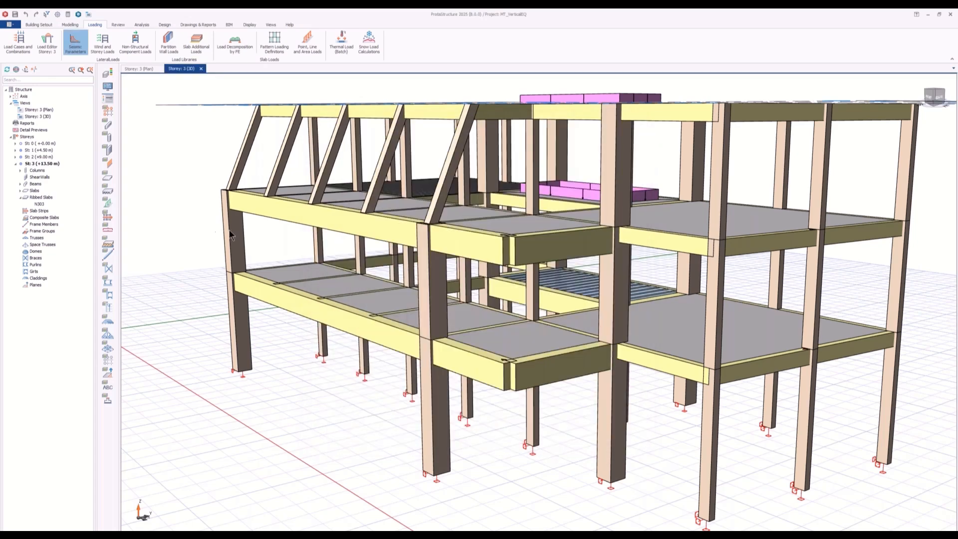
Compare the Vertical and Direction 1 design spectra, then view the 12 vertical modes analysis setting.
{"action": "left_click", "coordinate": [74, 43]}
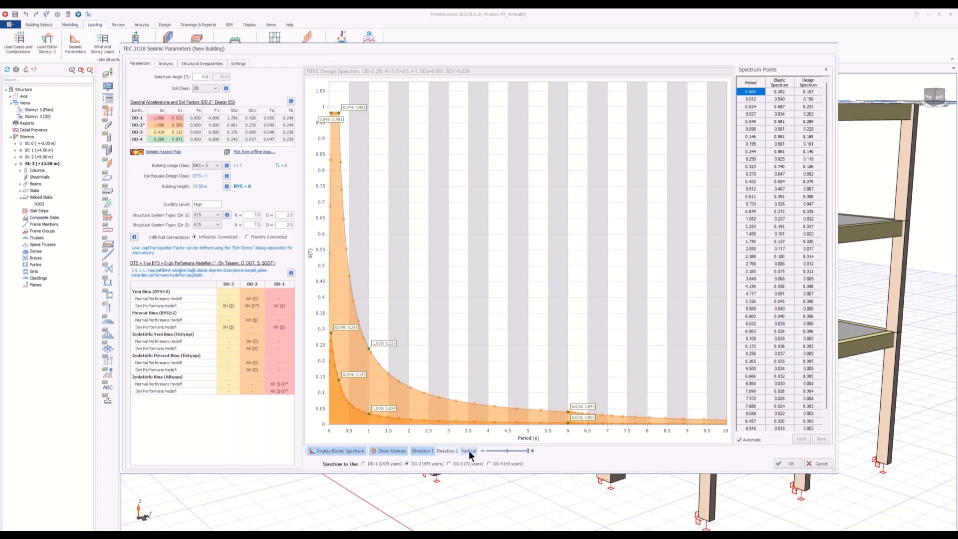
{"action": "left_click", "coordinate": [468, 449]}
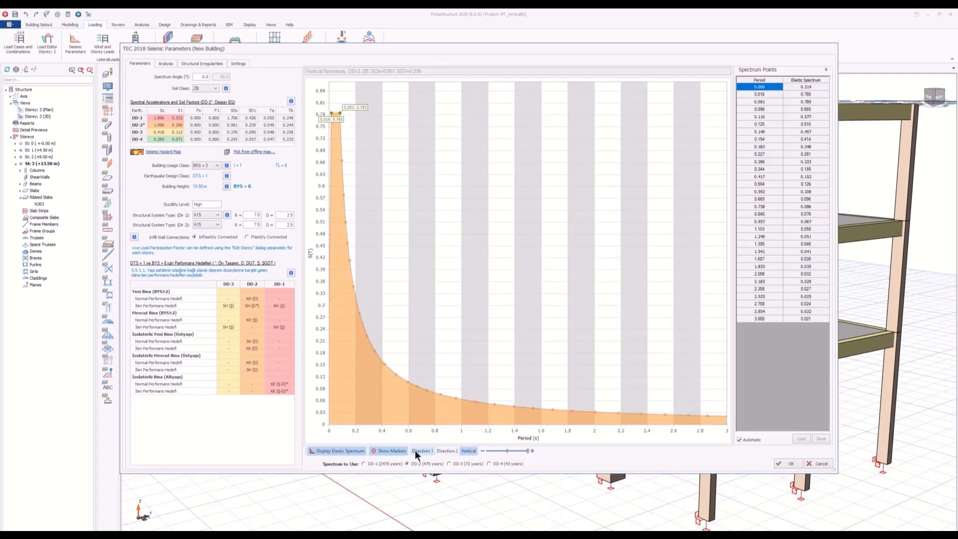
{"action": "left_click", "coordinate": [421, 451]}
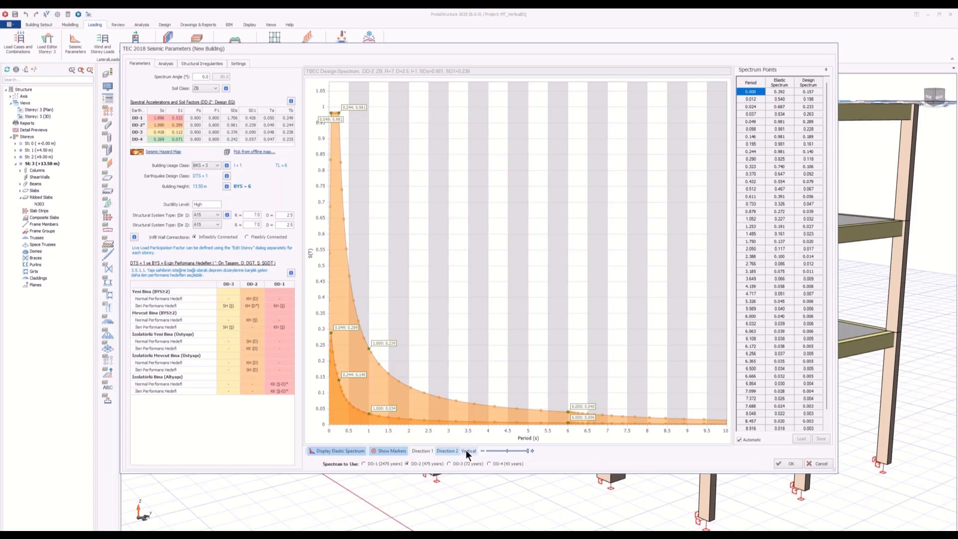
{"action": "left_click", "coordinate": [468, 451]}
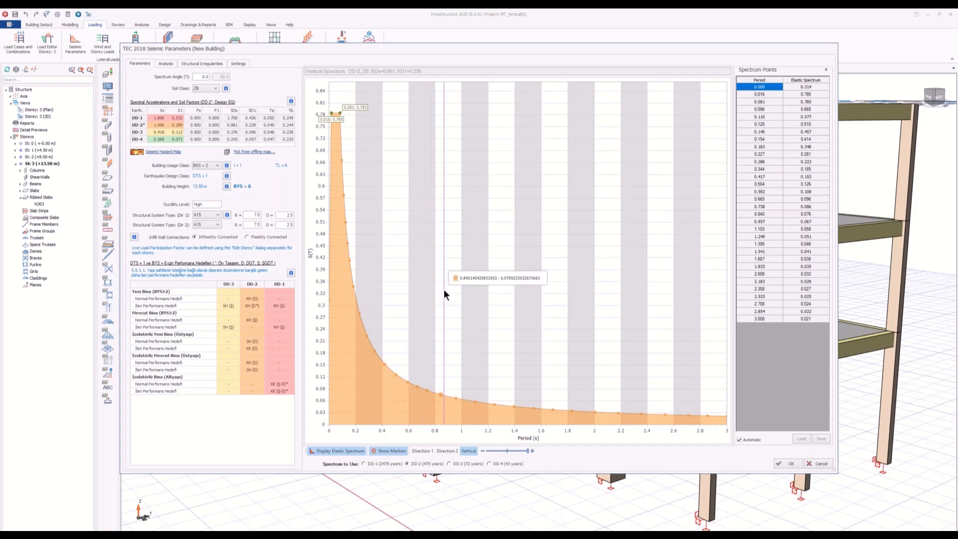
{"action": "mouse_move", "coordinate": [382, 348]}
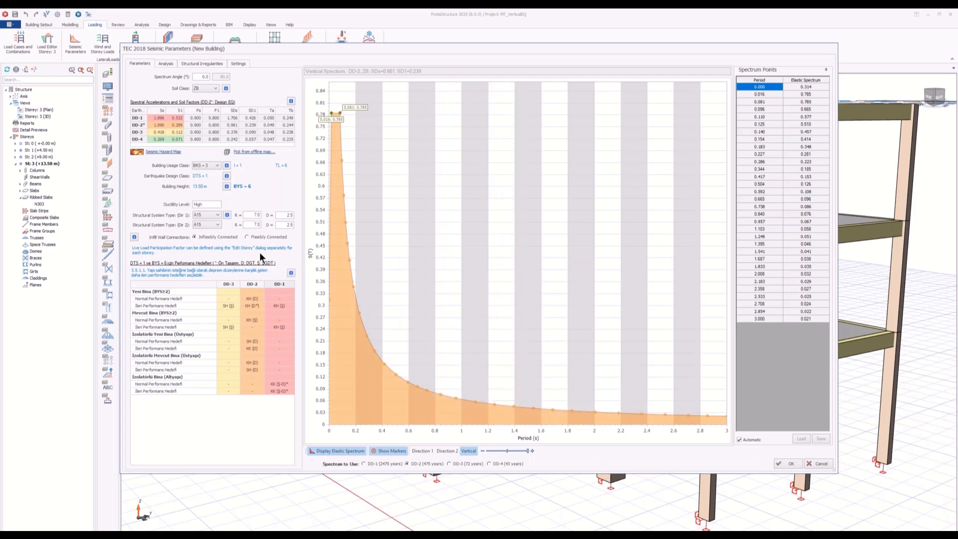
{"action": "left_click", "coordinate": [165, 63]}
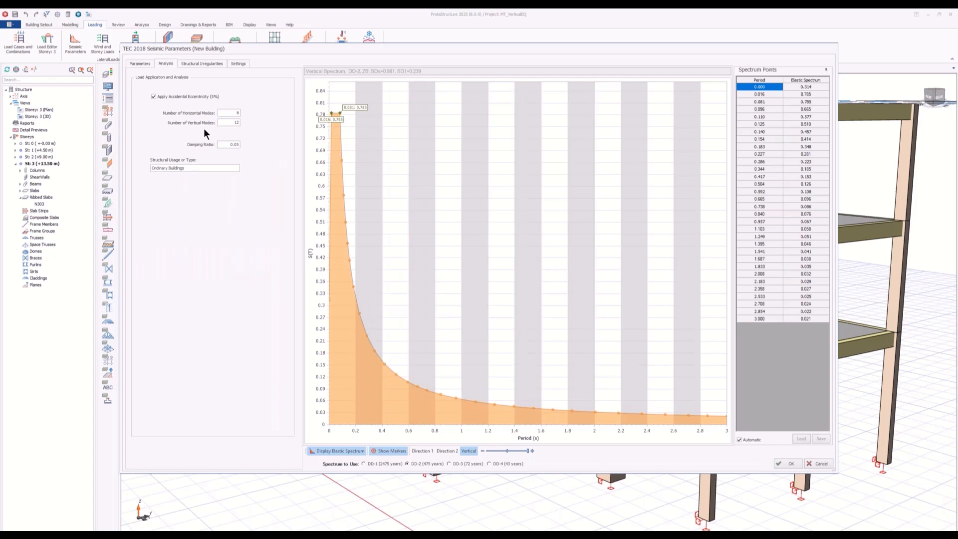
Cancel the TEC 2018 Seismic Parameters dialog to return to the 3D building model.
{"action": "left_click", "coordinate": [228, 122]}
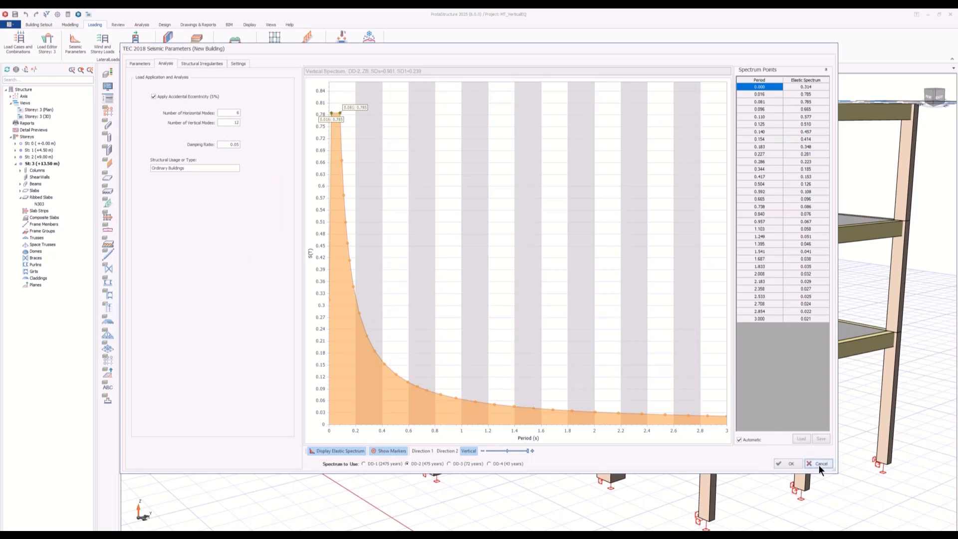
{"action": "left_click", "coordinate": [819, 463]}
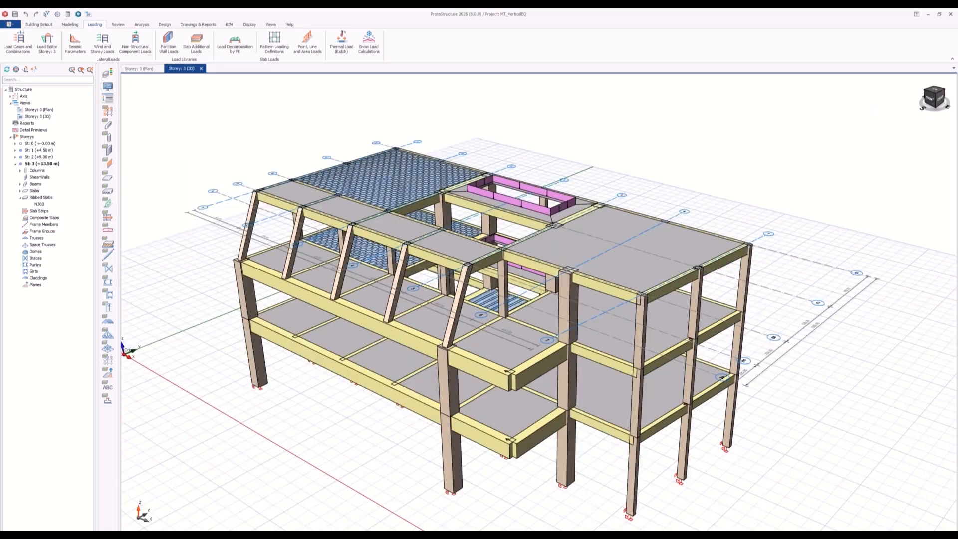
Open the analytical model in perspective view, showing Mode 1 (0.237 s) and twelve vertical modes.
{"action": "left_click", "coordinate": [141, 24]}
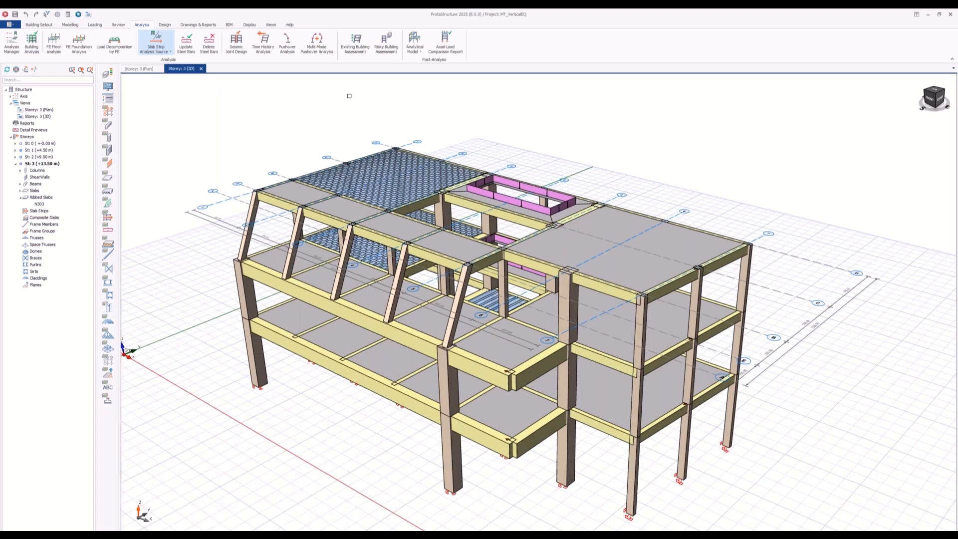
{"action": "left_click", "coordinate": [414, 40]}
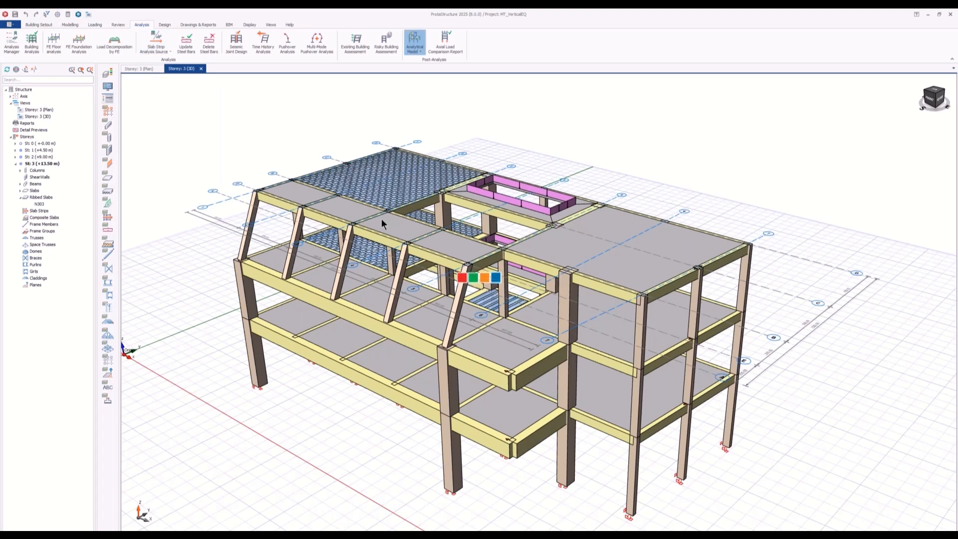
{"action": "left_click", "coordinate": [414, 41]}
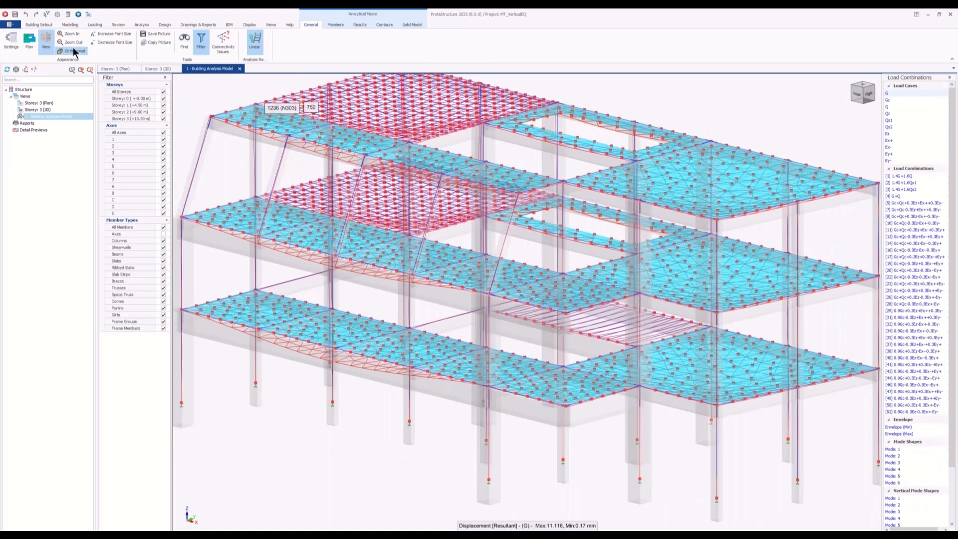
{"action": "left_click", "coordinate": [66, 51]}
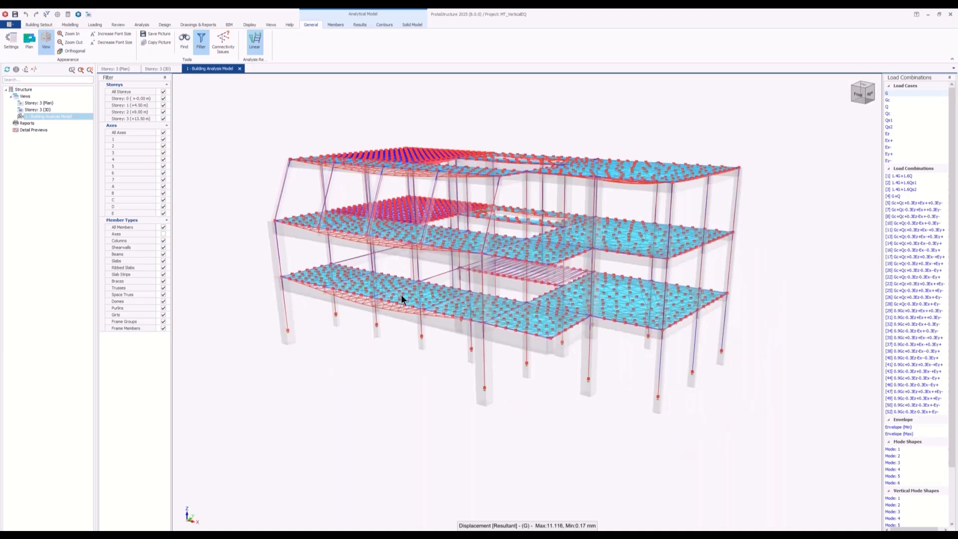
{"action": "left_click_drag", "start_coordinate": [401, 300], "coordinate": [447, 413]}
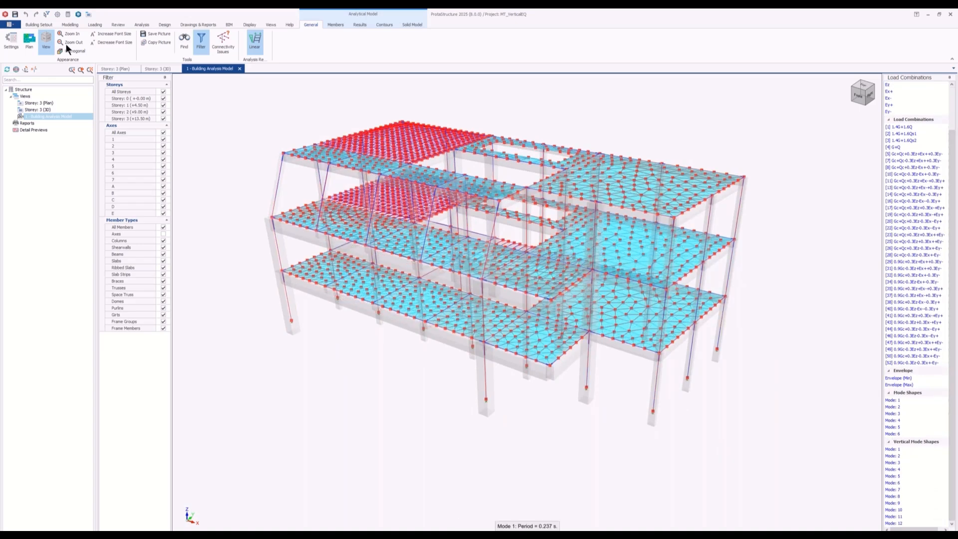
Switch to Results and animate vertical mode shapes in turn, from Mode 1 through the seventh.
{"action": "left_click", "coordinate": [359, 25]}
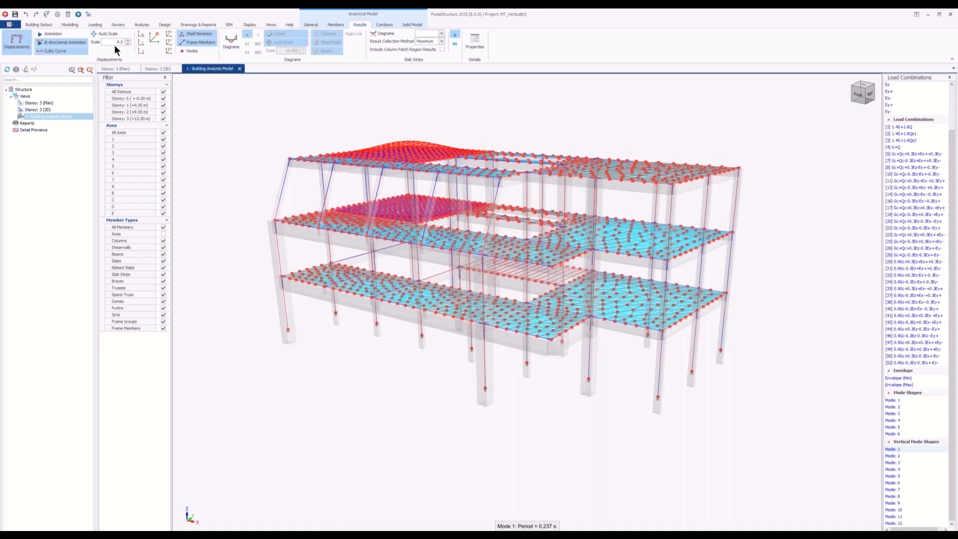
{"action": "left_click", "coordinate": [54, 34]}
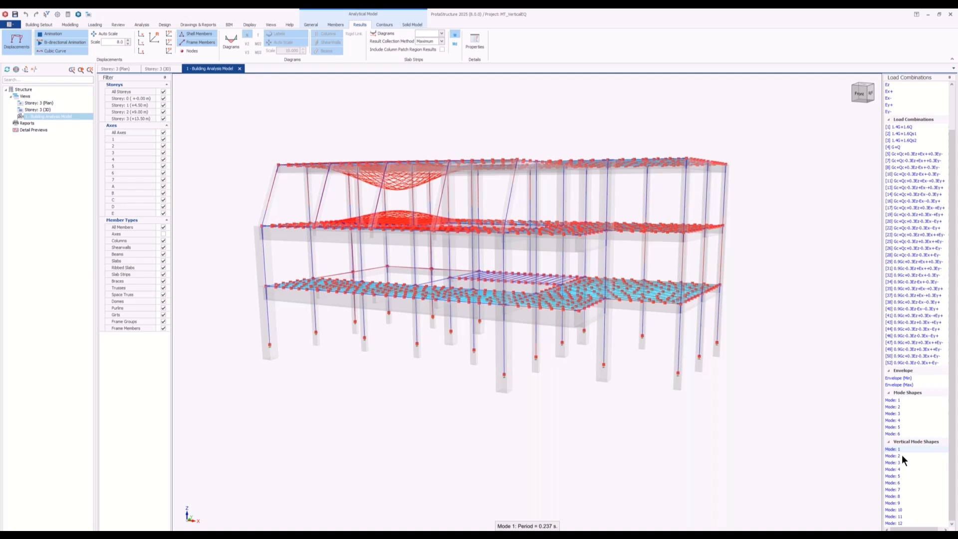
{"action": "left_click", "coordinate": [893, 455]}
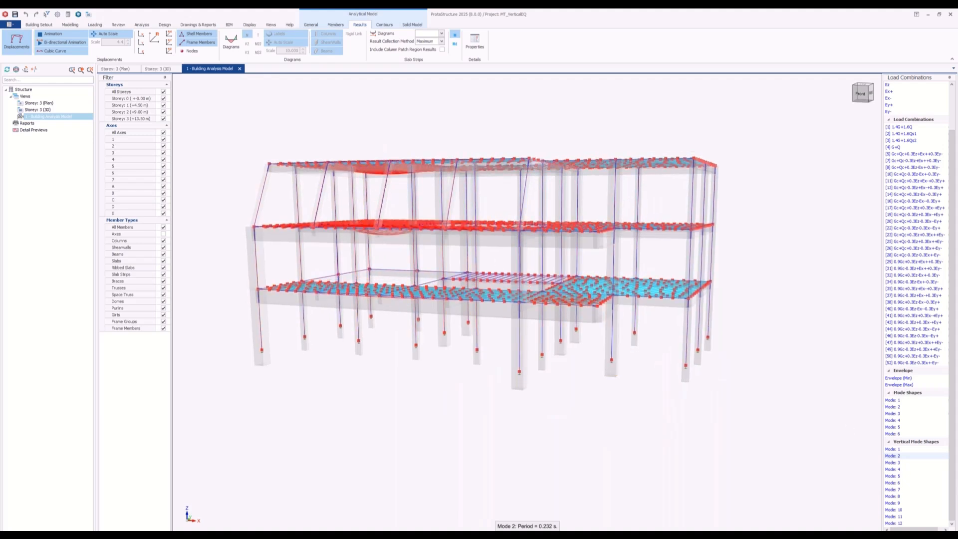
{"action": "left_click", "coordinate": [892, 463]}
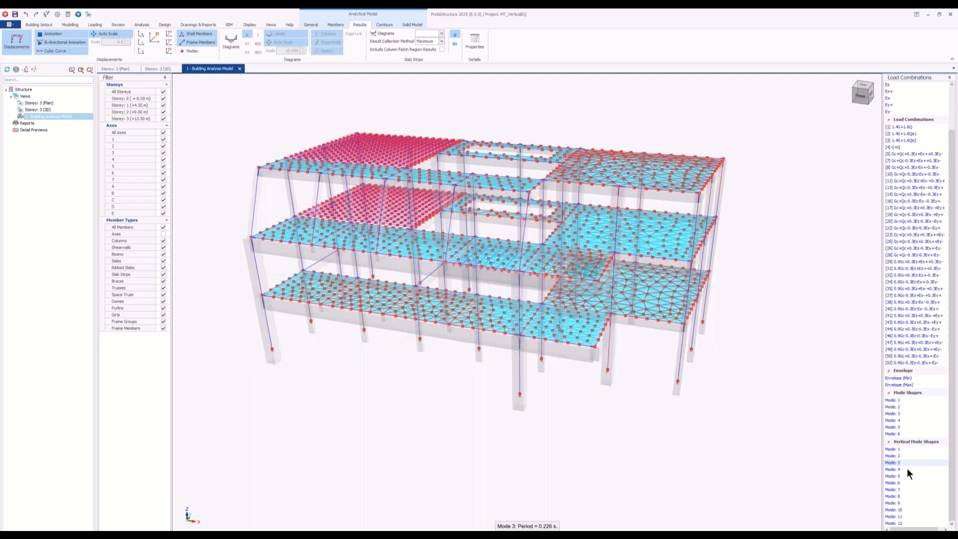
{"action": "left_click", "coordinate": [892, 469]}
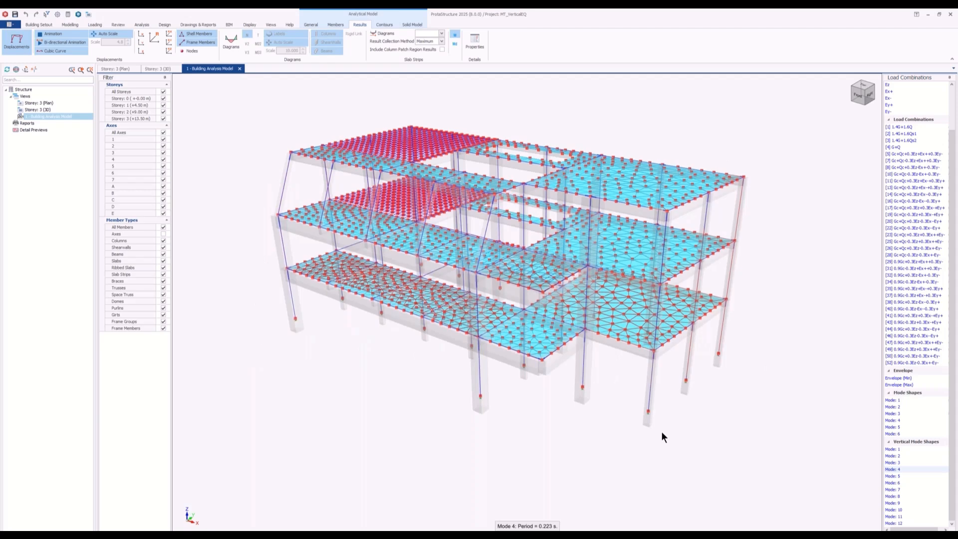
{"action": "left_click", "coordinate": [894, 476]}
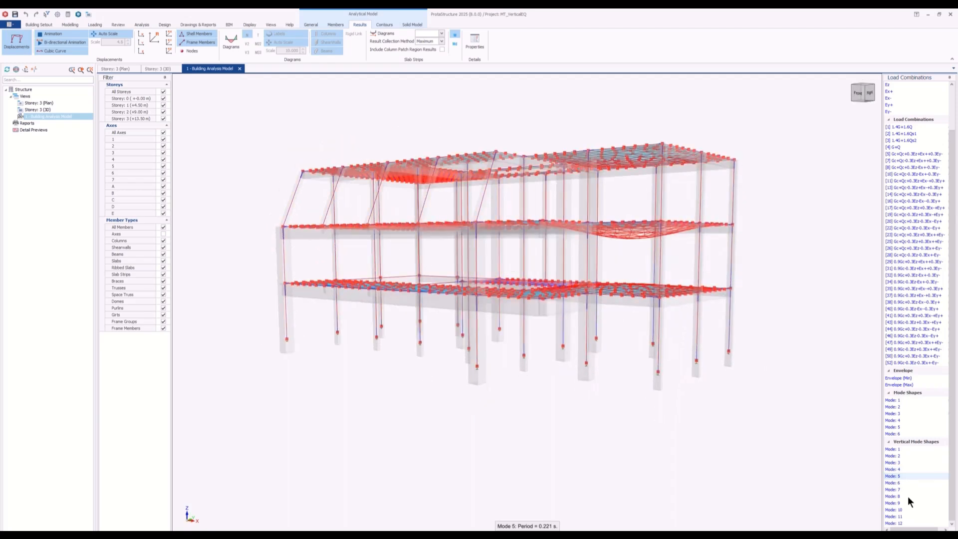
{"action": "left_click", "coordinate": [893, 483]}
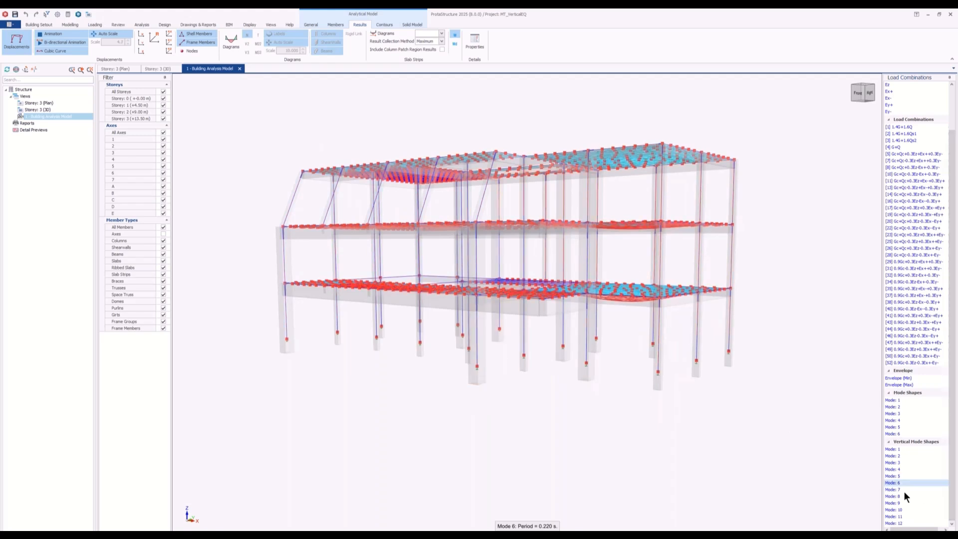
{"action": "left_click", "coordinate": [893, 489]}
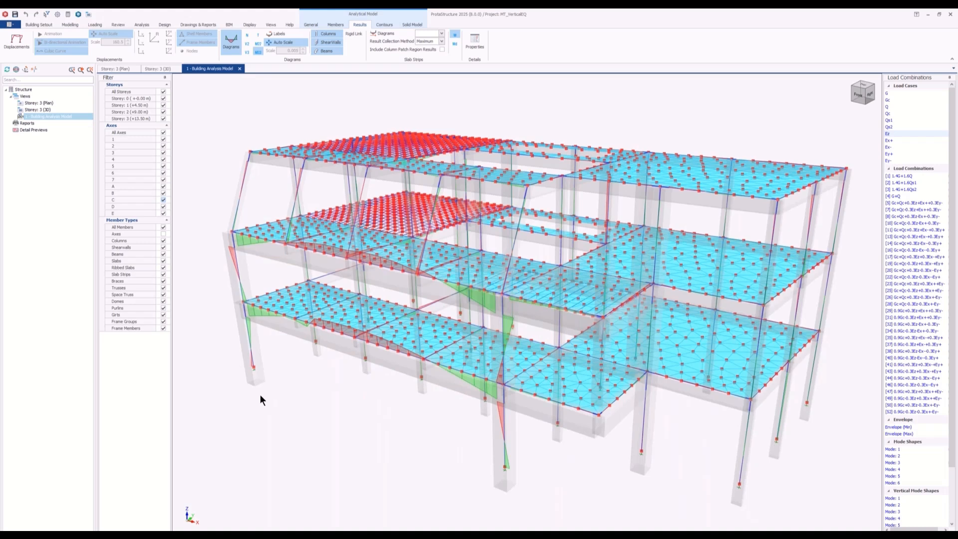
{"action": "mouse_move", "coordinate": [248, 326]}
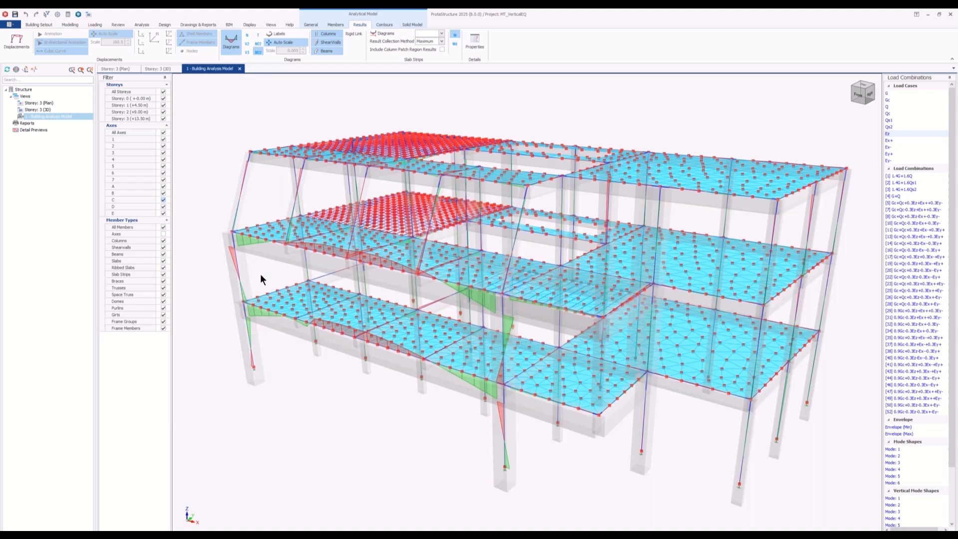
Select slab panel D102 to read its 0.15 m thickness and zero Ez pressure.
{"action": "left_click", "coordinate": [278, 267]}
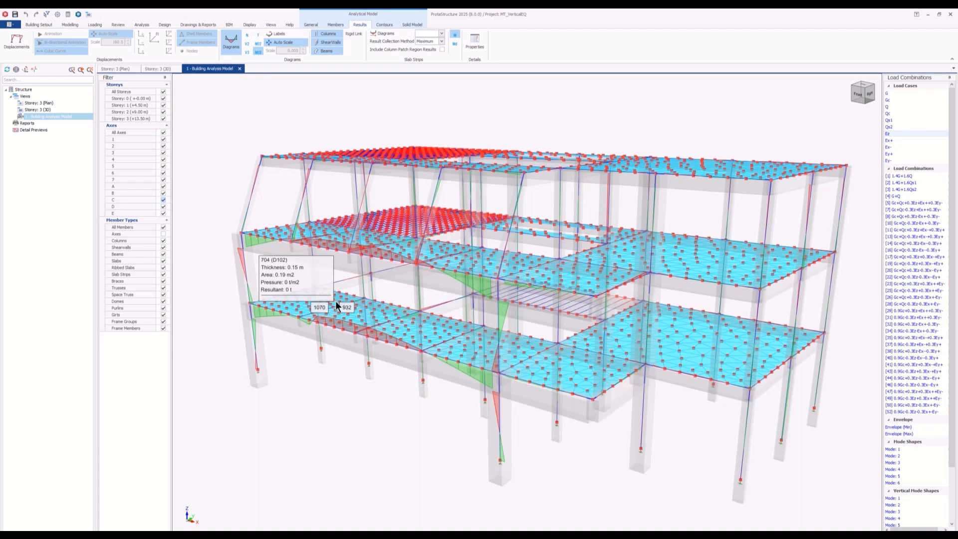
{"action": "mouse_move", "coordinate": [270, 174]}
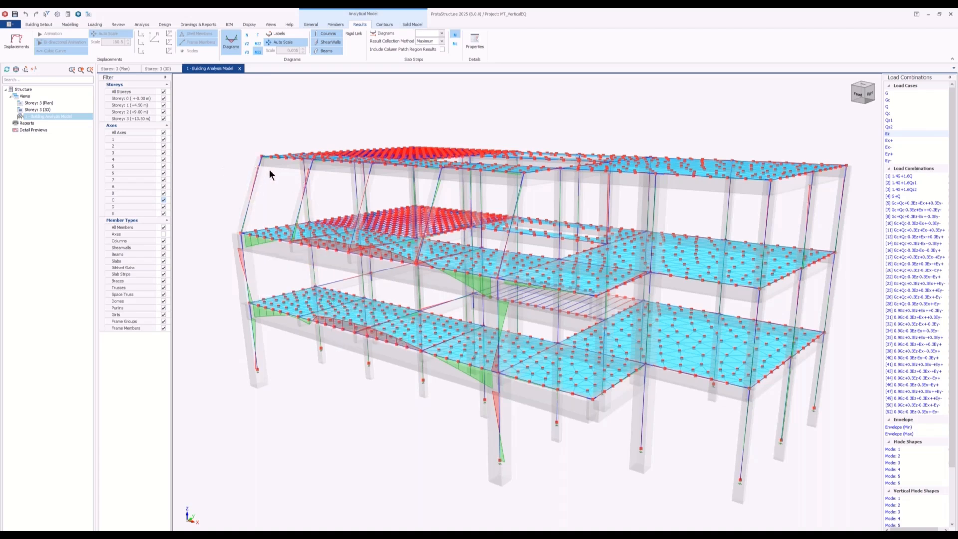
{"action": "mouse_move", "coordinate": [347, 210]}
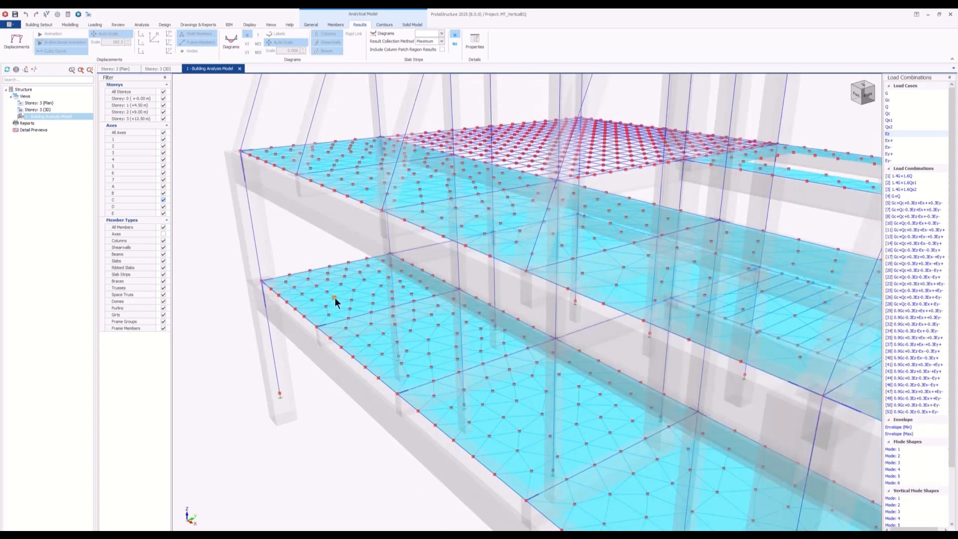
Inspect storey-1 node 1150 under Ez: -0.186 mm vertical displacement, 0.275 t mass.
{"action": "left_click", "coordinate": [335, 297]}
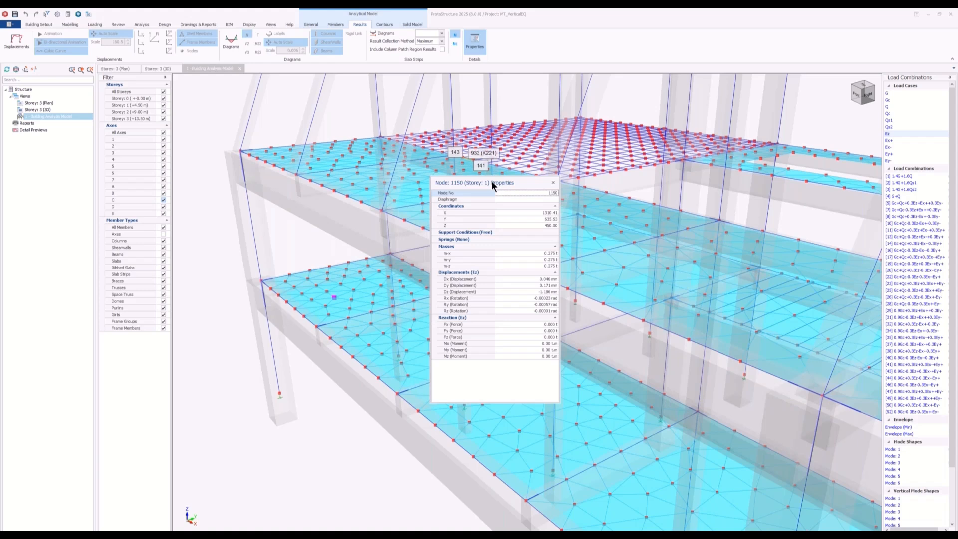
{"action": "left_click_drag", "start_coordinate": [492, 182], "coordinate": [530, 183]}
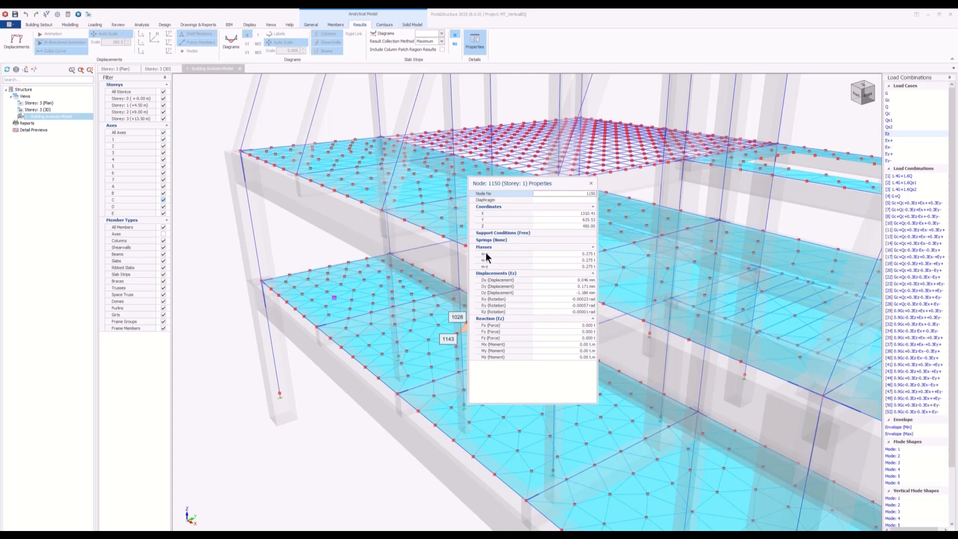
{"action": "mouse_move", "coordinate": [486, 263]}
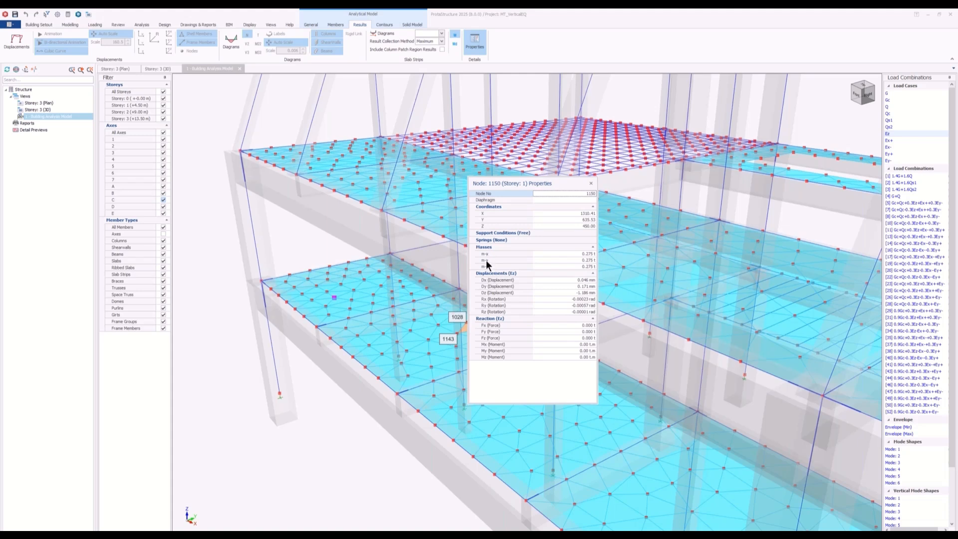
{"action": "mouse_move", "coordinate": [587, 269]}
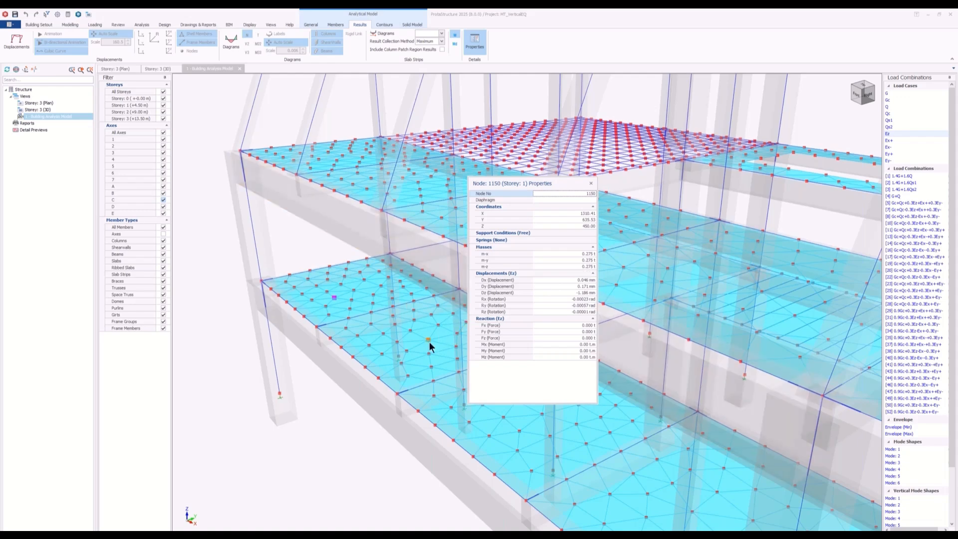
{"action": "mouse_move", "coordinate": [474, 289]}
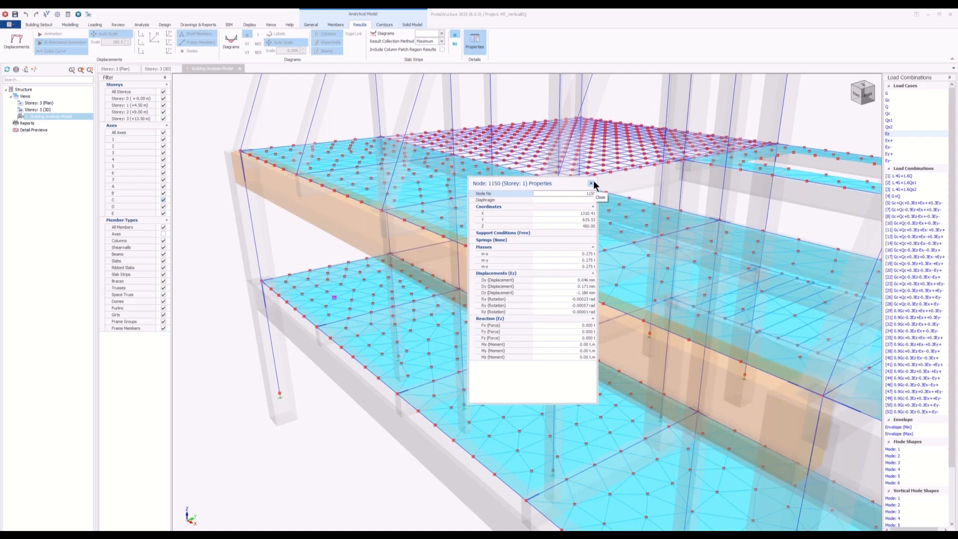
{"action": "left_click", "coordinate": [590, 184]}
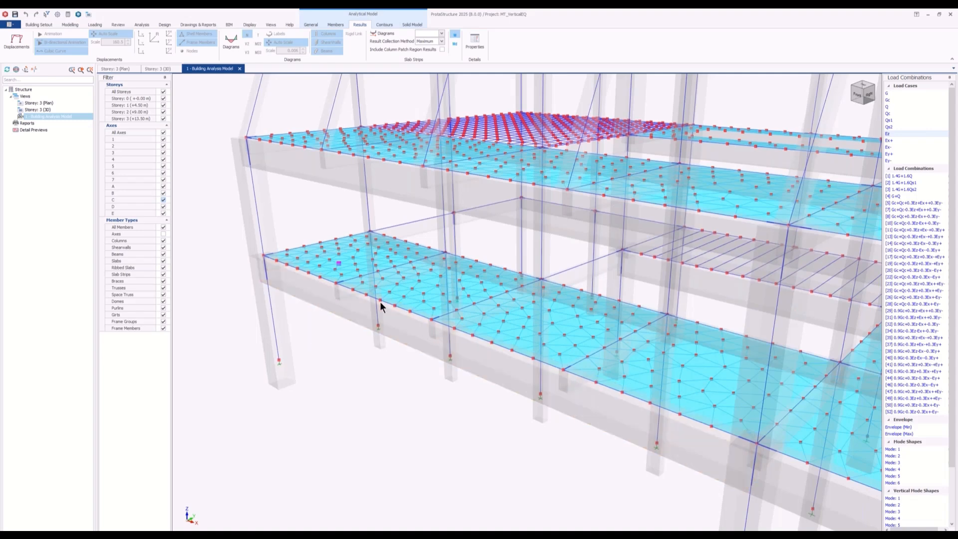
{"action": "mouse_move", "coordinate": [401, 367]}
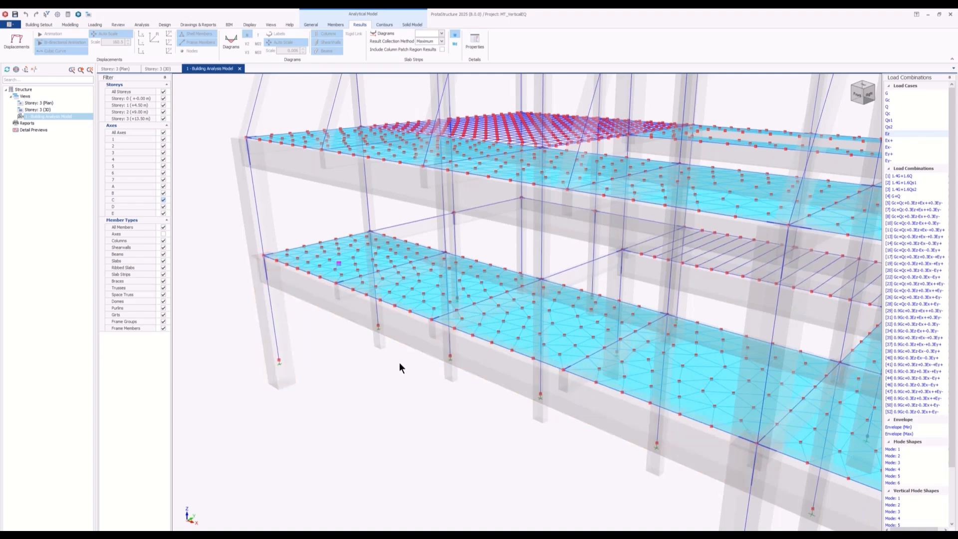
Inspect storey-2 slab node 366 under Ez, reading its 0.254 t nodal masses.
{"action": "left_click_drag", "start_coordinate": [400, 368], "coordinate": [367, 411]}
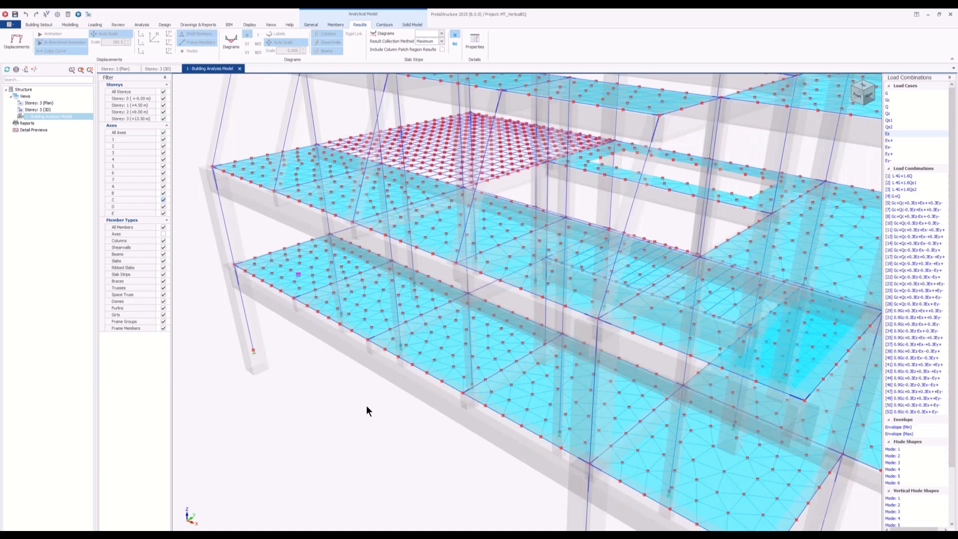
{"action": "right_click", "coordinate": [427, 196]}
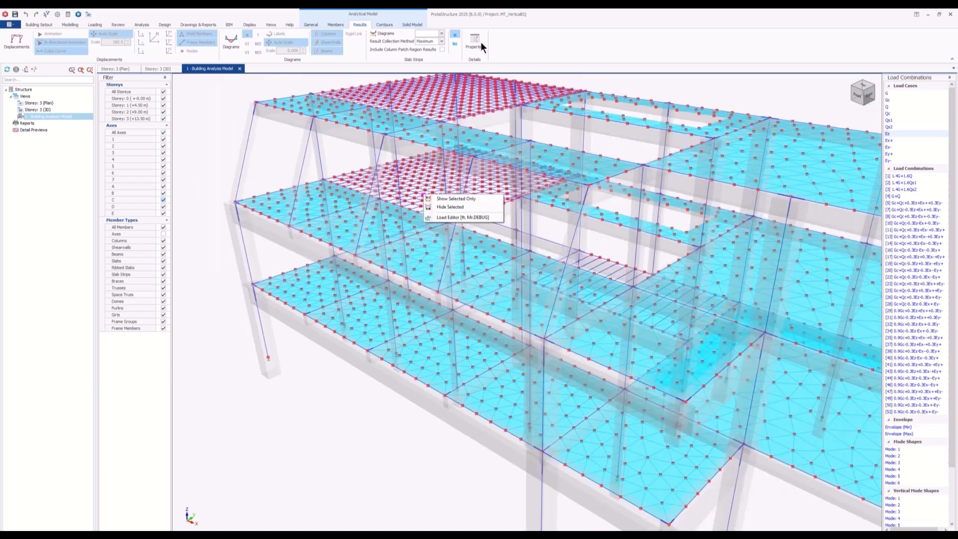
{"action": "left_click", "coordinate": [476, 43]}
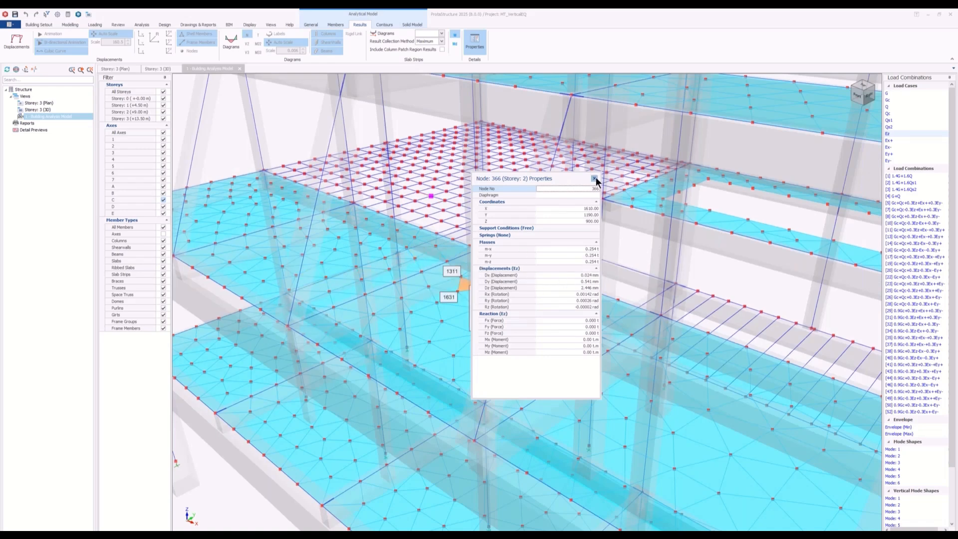
{"action": "left_click", "coordinate": [592, 177]}
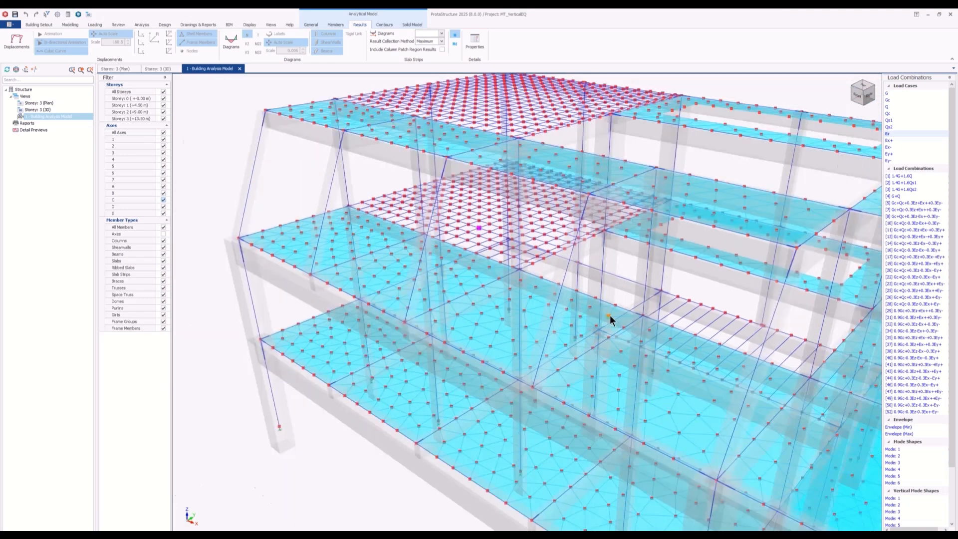